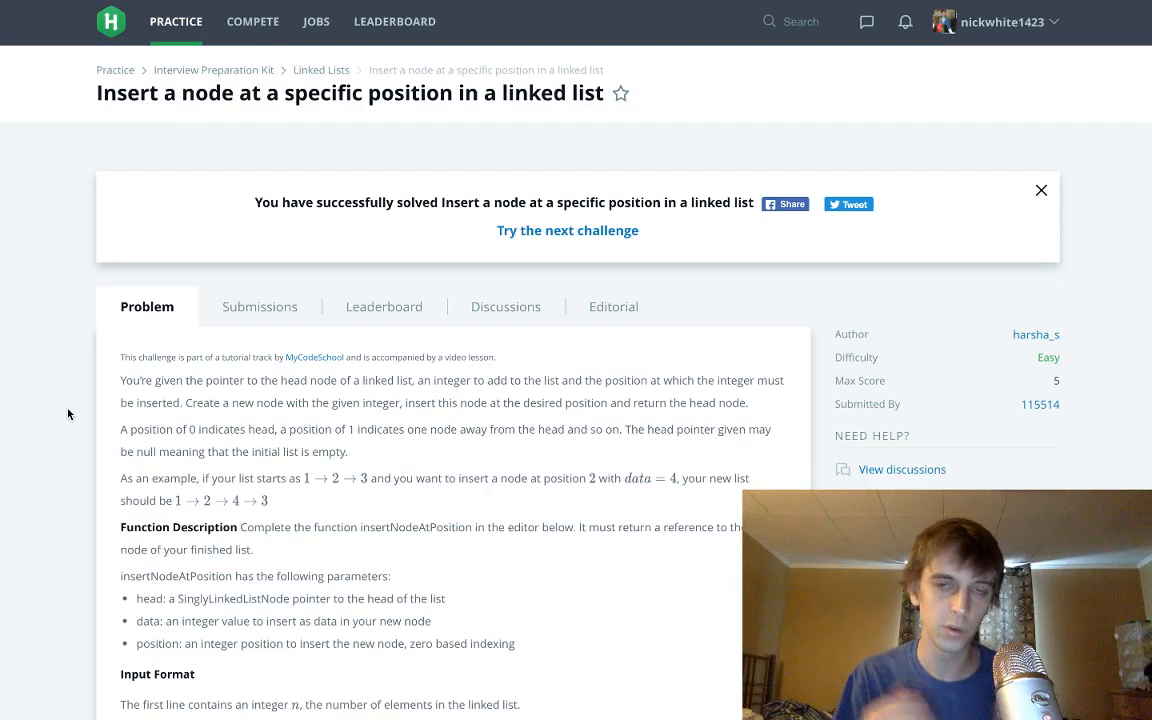
mouse_move(240, 154)
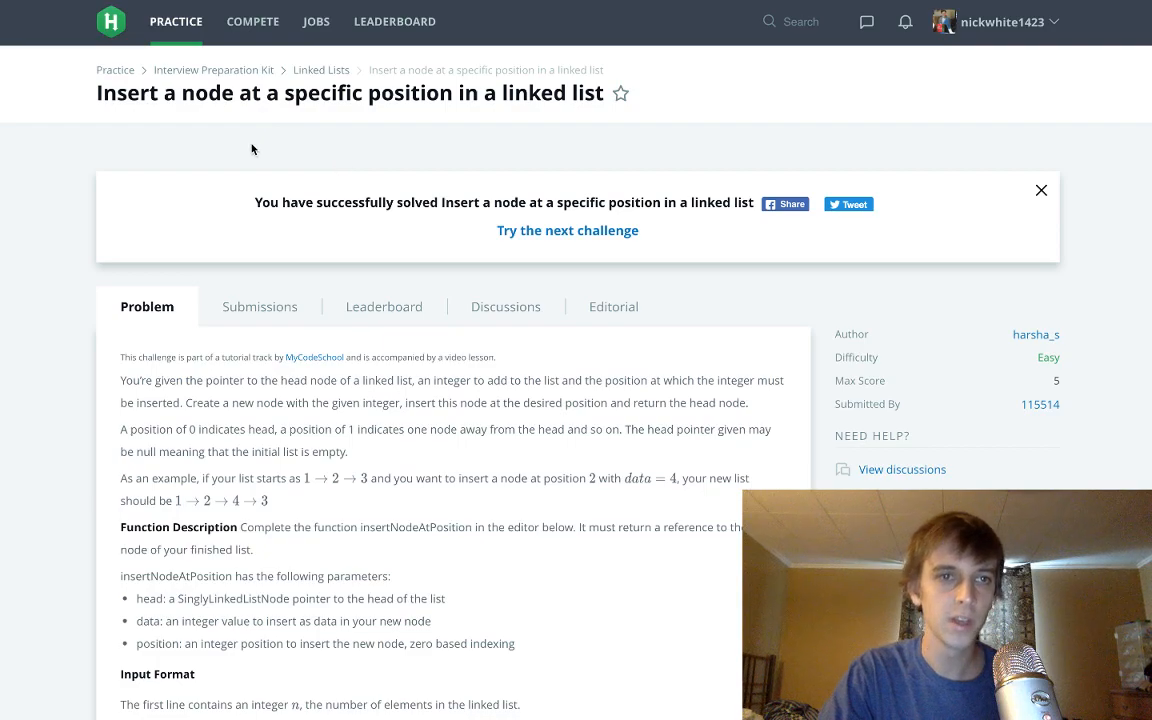
mouse_move(258, 144)
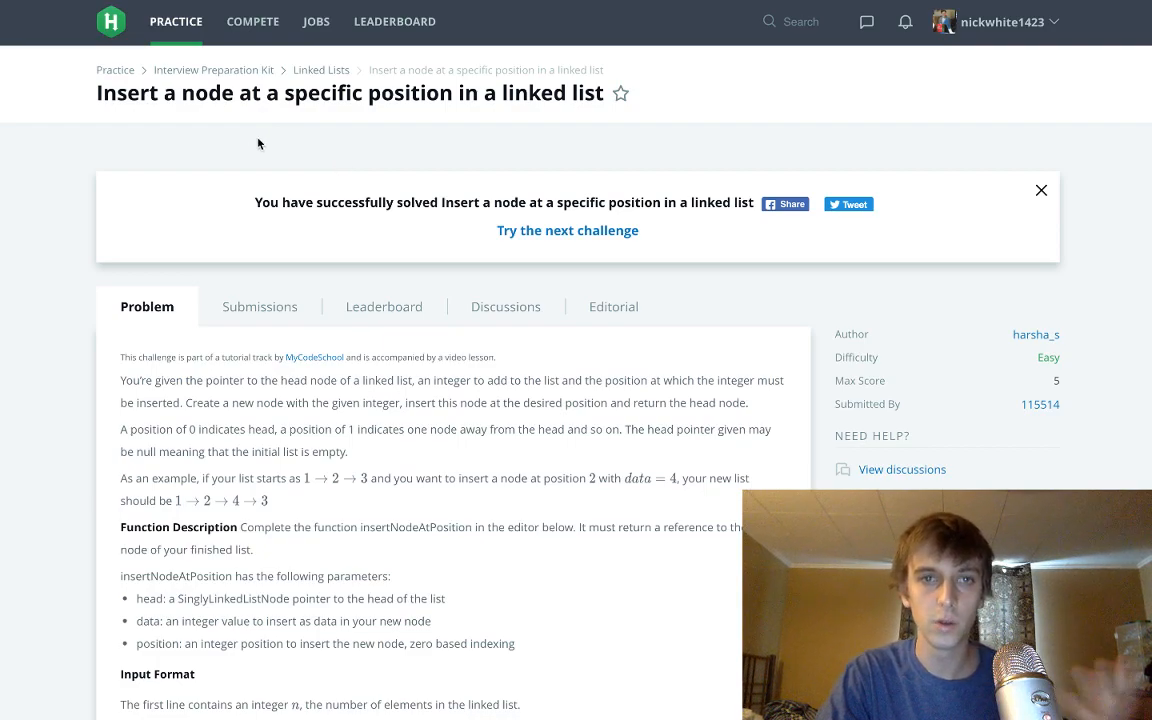
Scroll past the problem statement to the input format and constraints (position 0 to n).
scroll("down", 3)
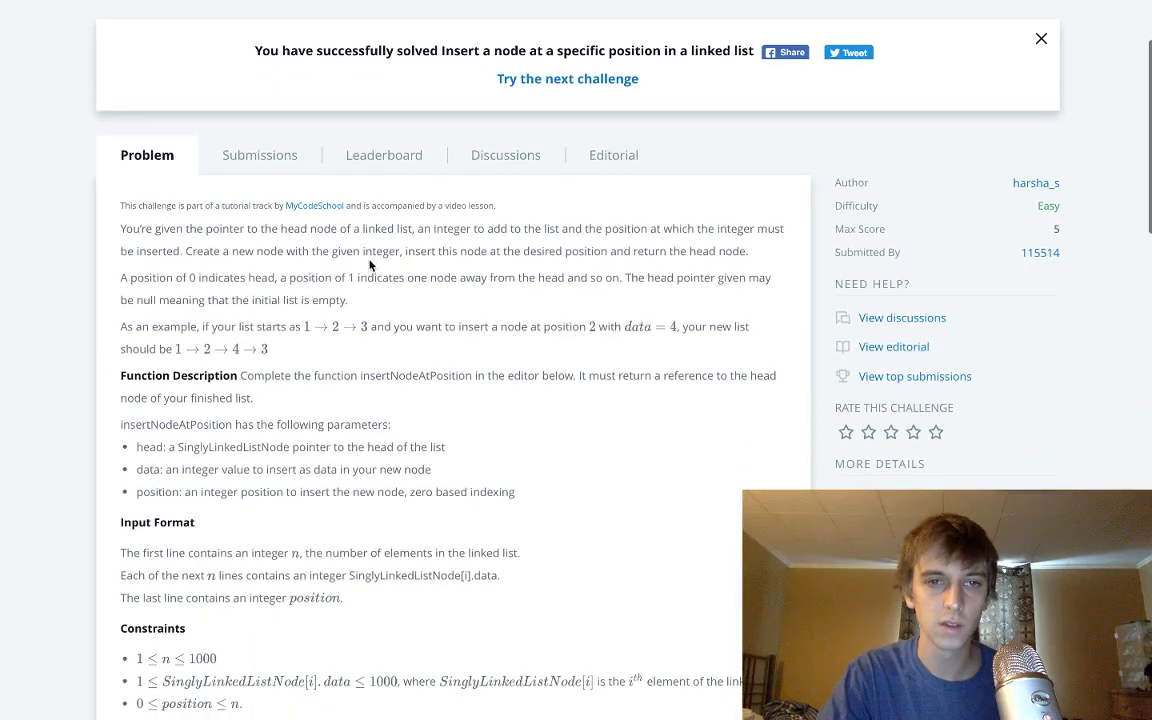
mouse_move(417, 356)
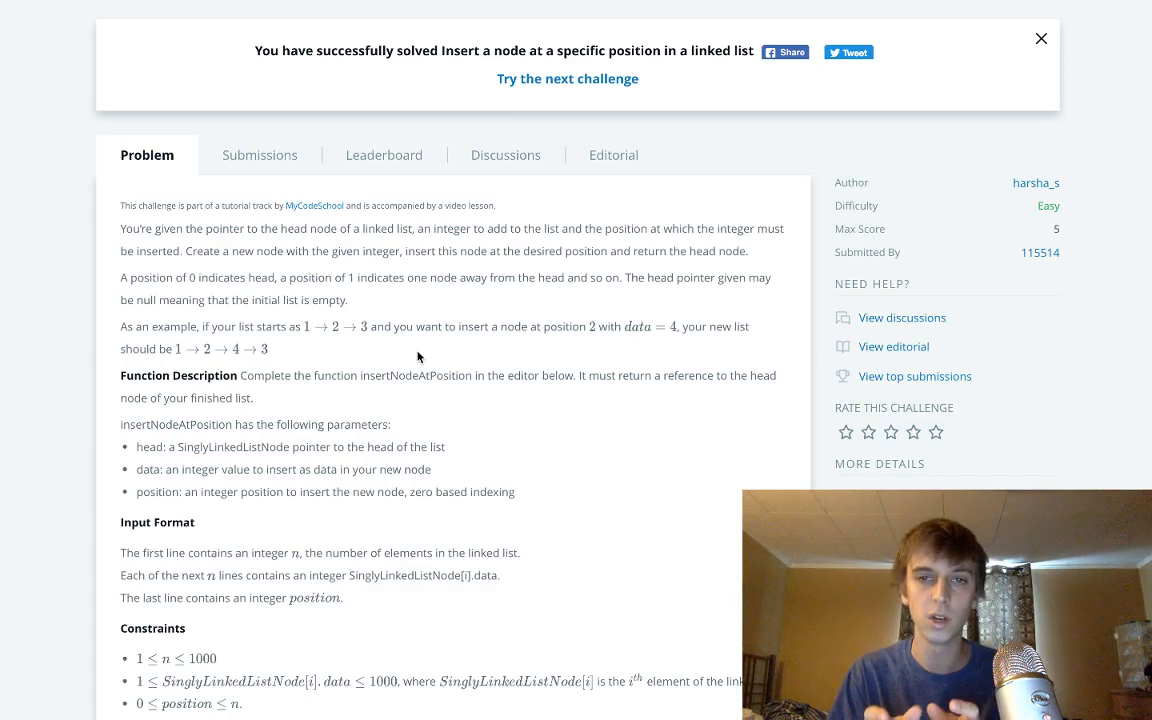
mouse_move(664, 358)
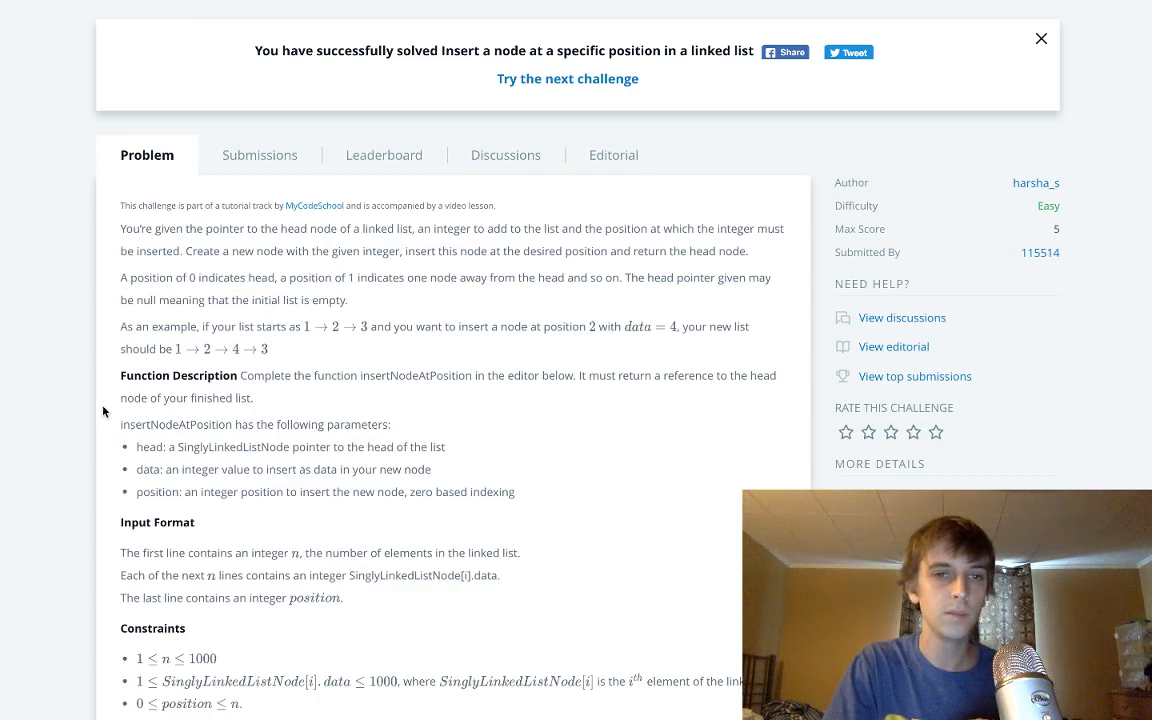
mouse_move(599, 318)
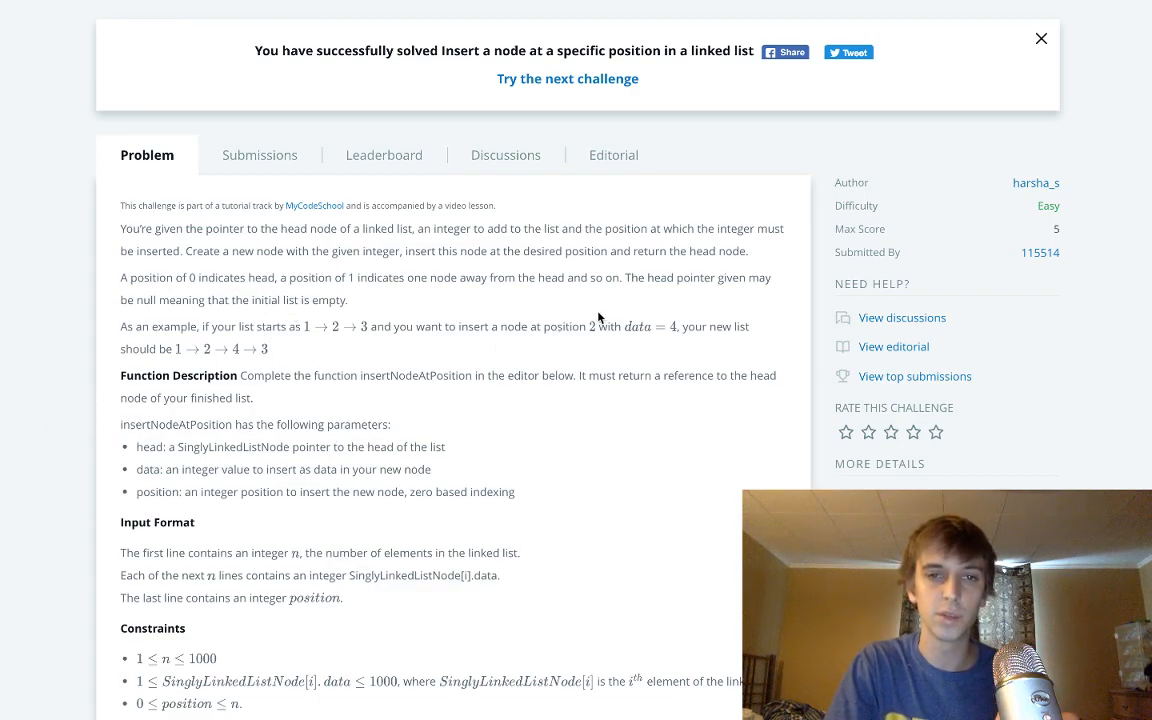
mouse_move(357, 330)
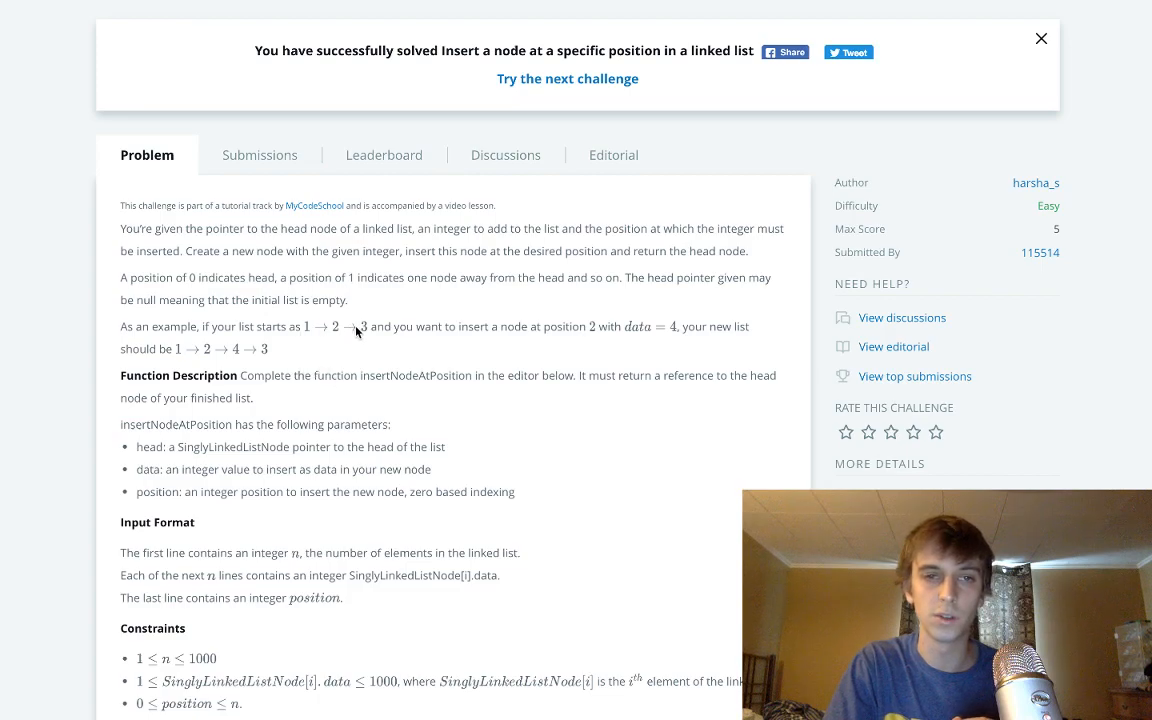
mouse_move(700, 320)
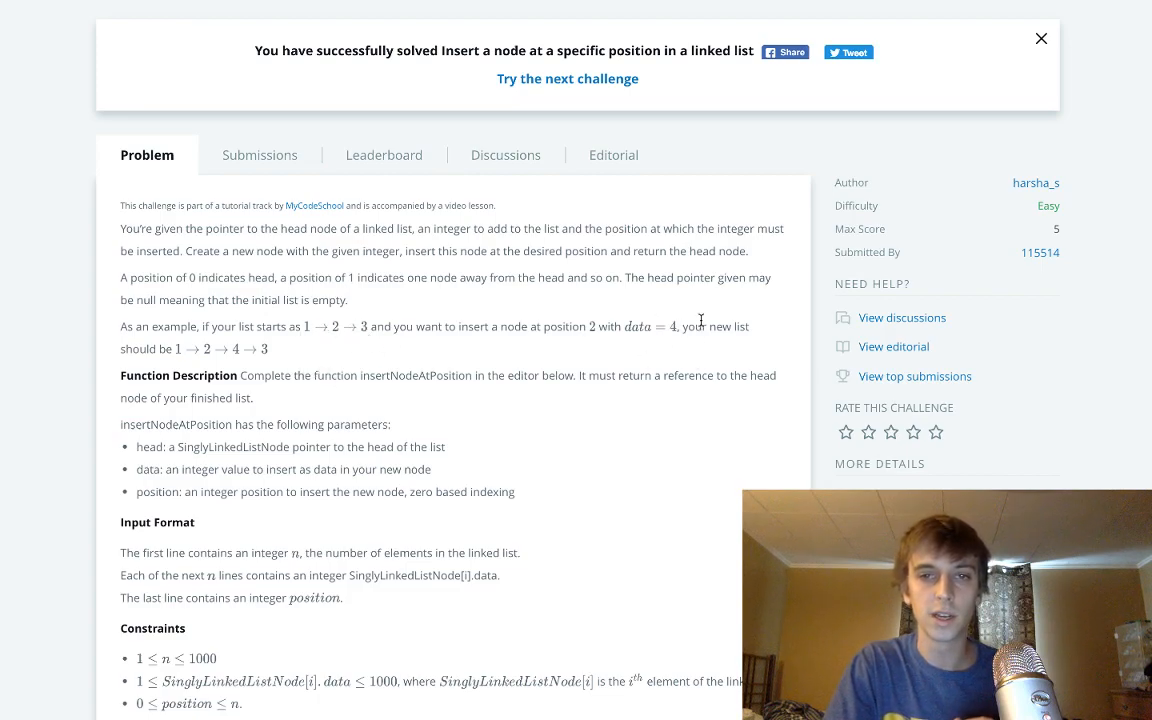
mouse_move(319, 340)
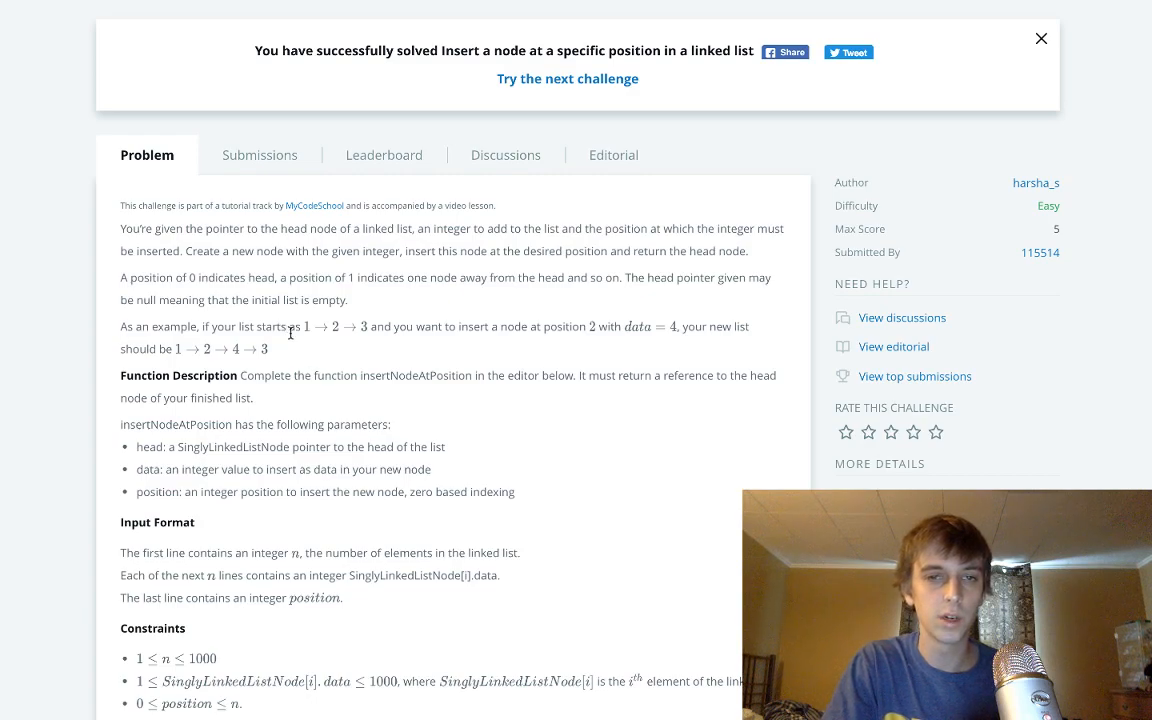
mouse_move(588, 339)
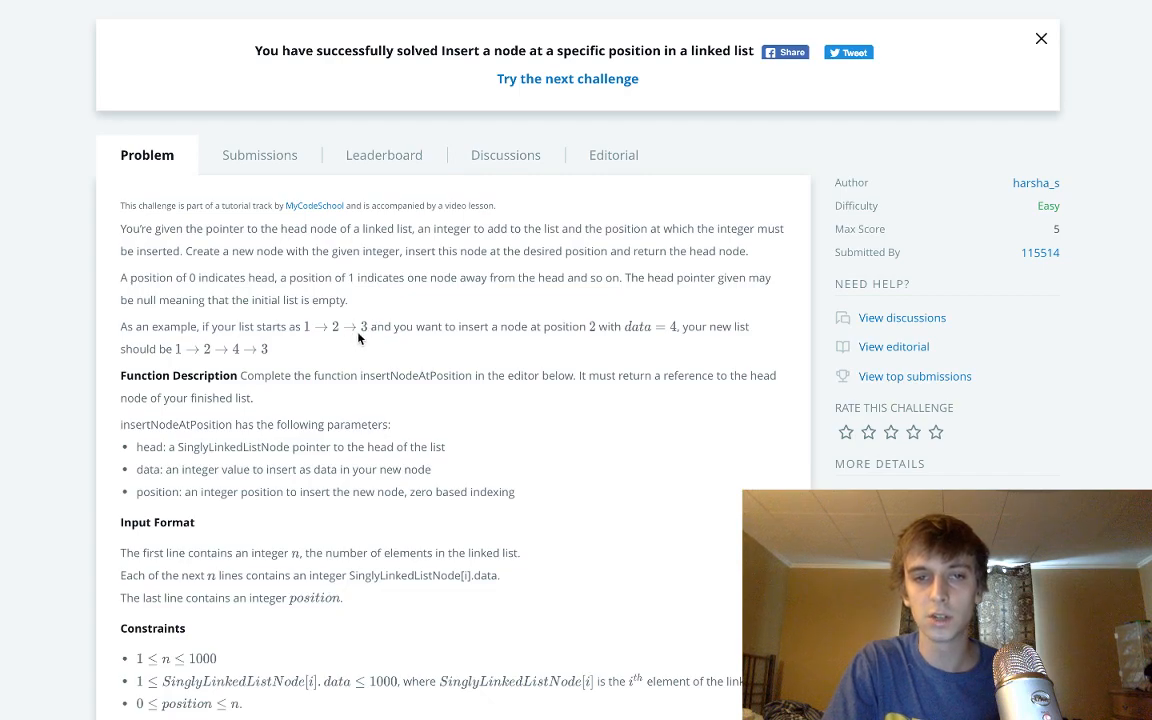
mouse_move(684, 331)
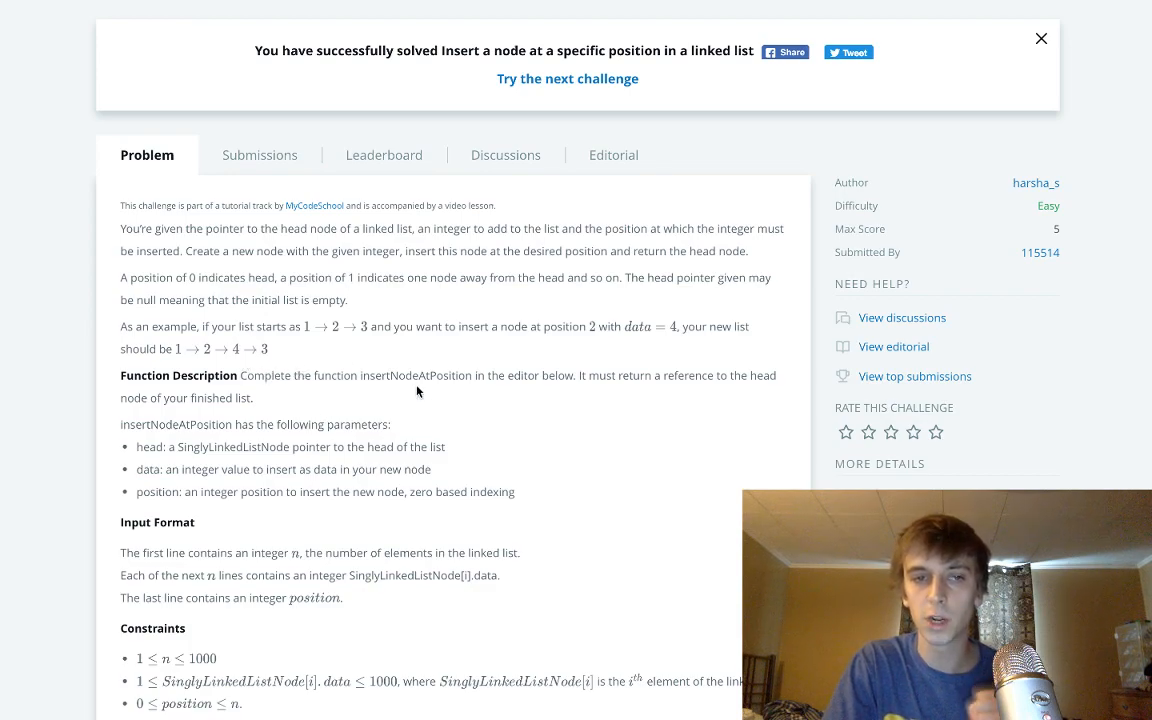
mouse_move(422, 401)
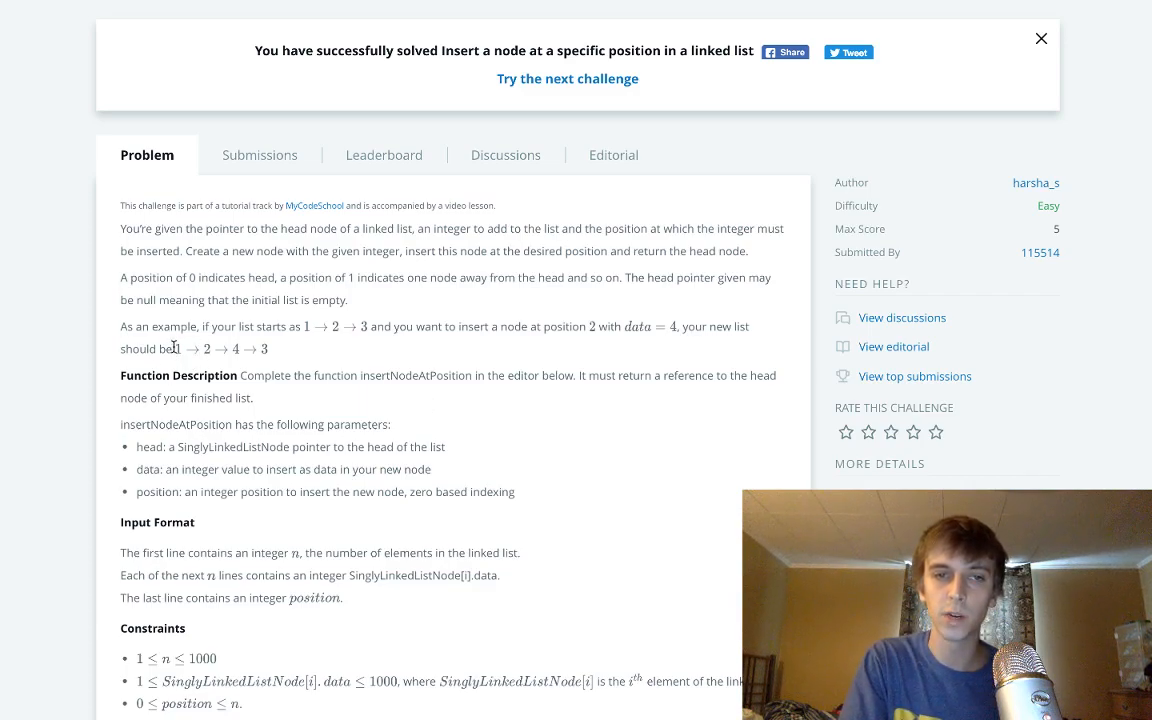
mouse_move(668, 364)
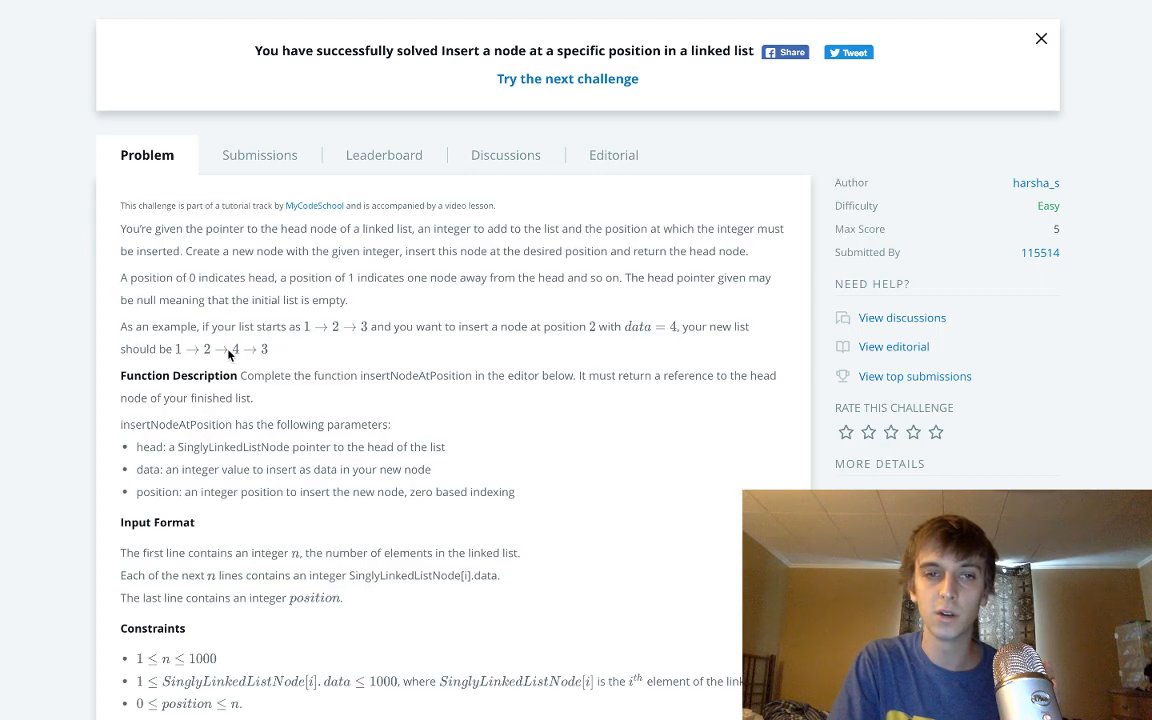
mouse_move(266, 343)
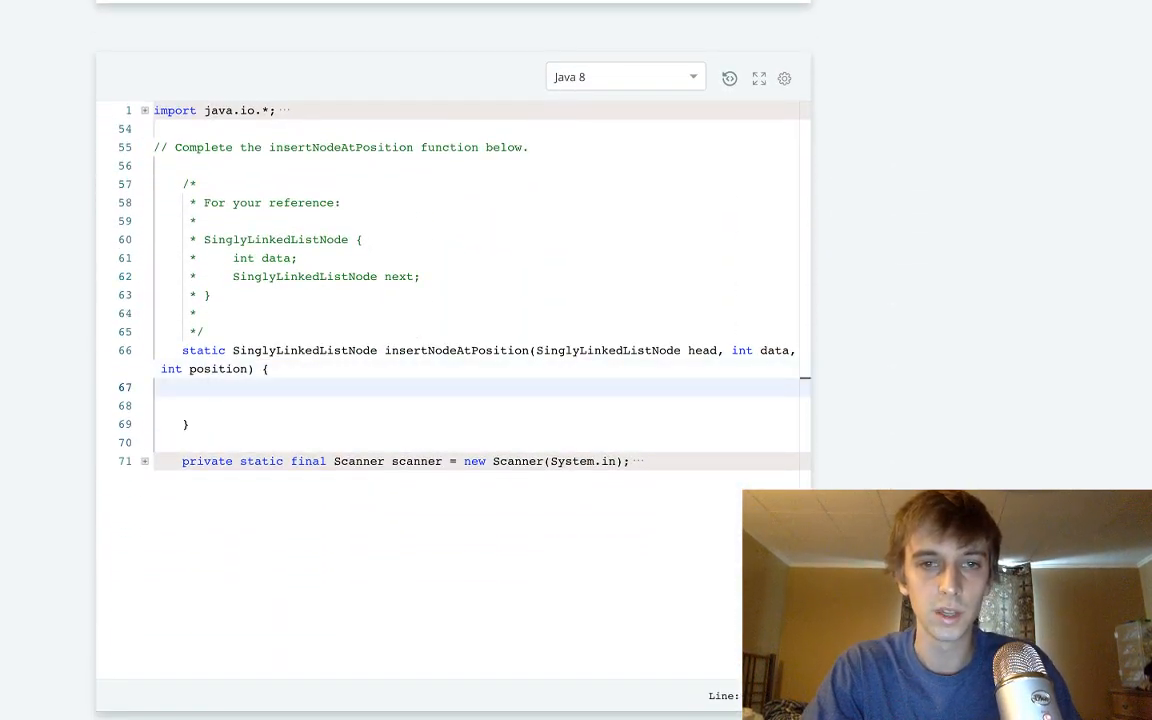
Declare new_node as a new SinglyLinkedListNode built from data.
type("SinglyLinkedListNode")
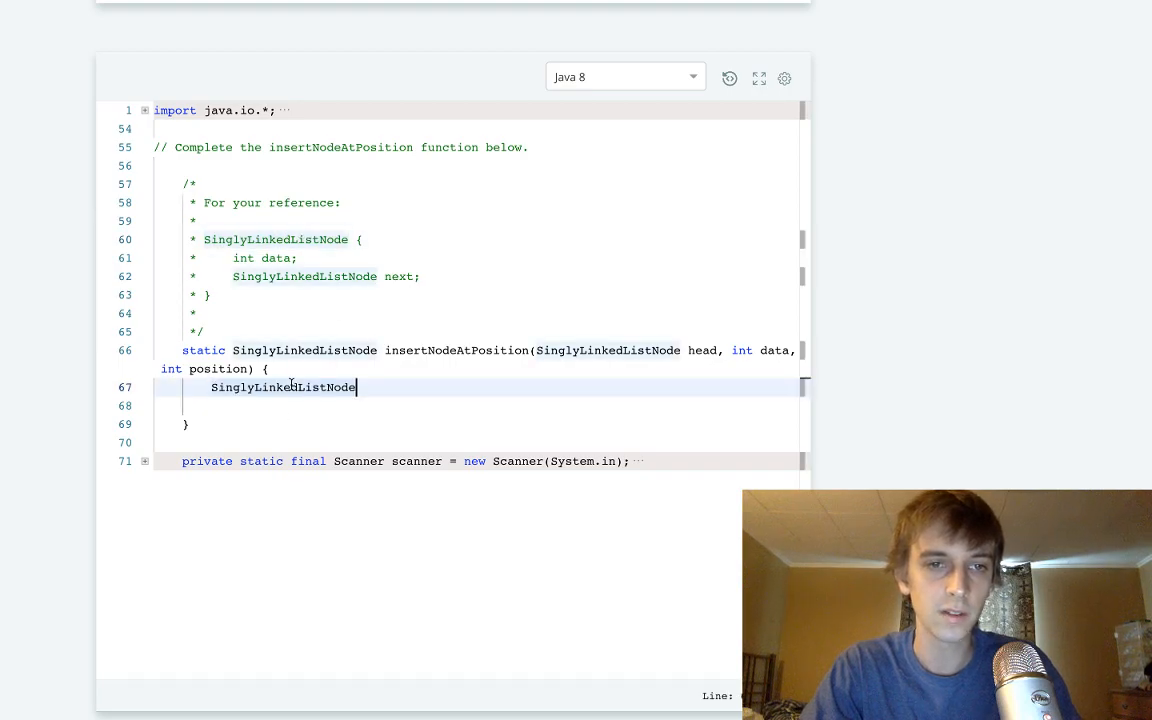
type("new_node =")
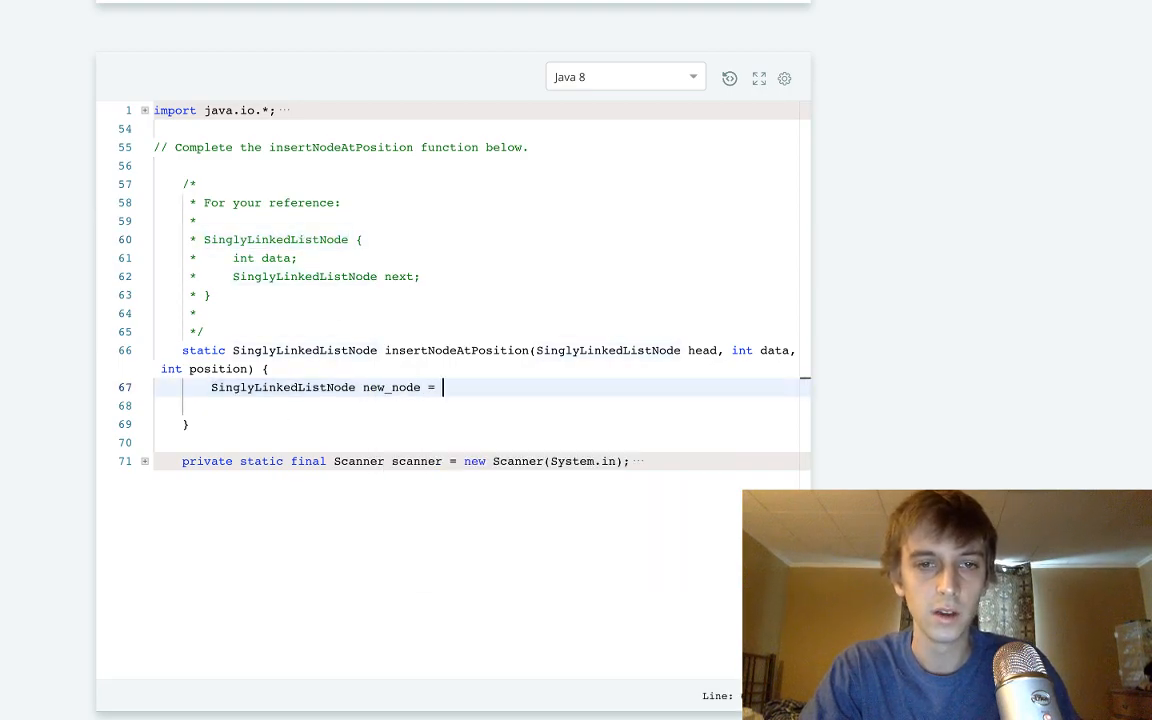
type("new SinglyLinkedListNode(data")
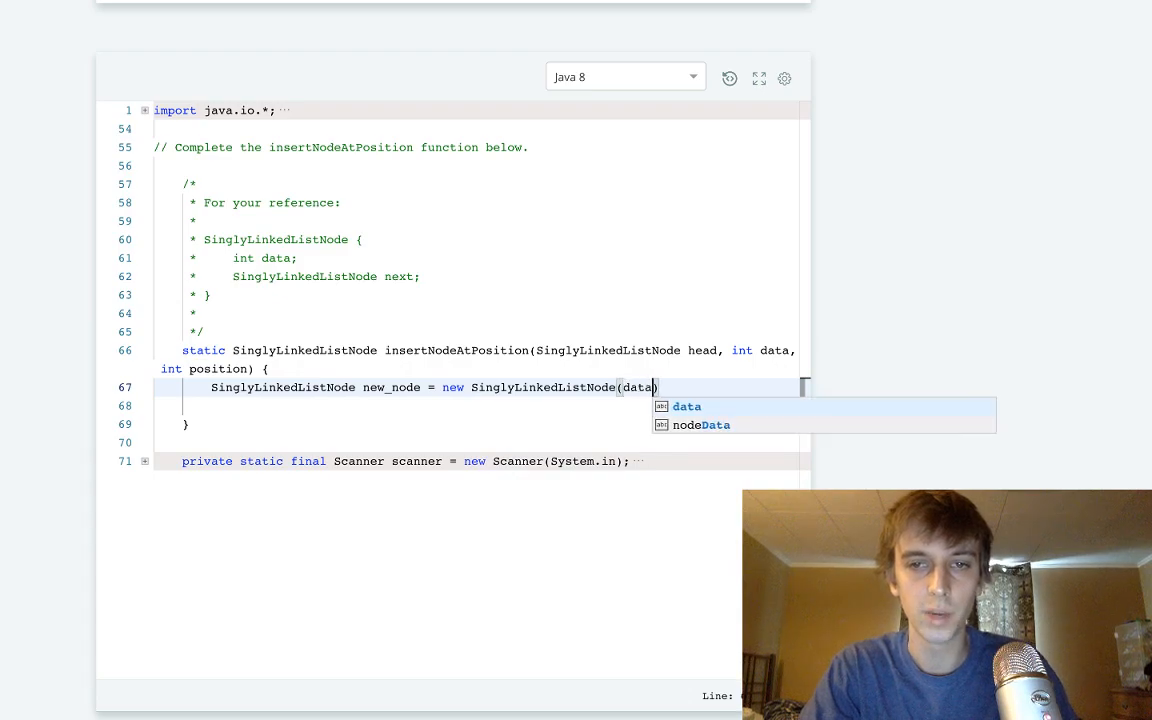
type(";")
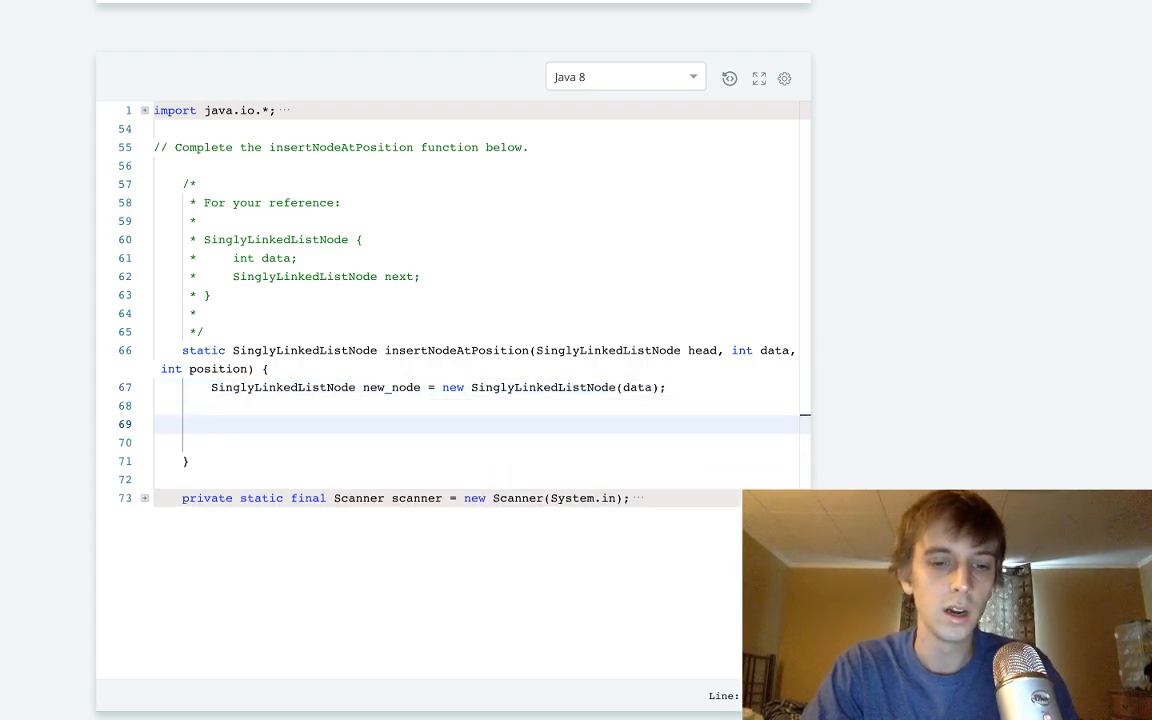
Add an index counter and a current_node declaration set to head.
type("int index = 0;")
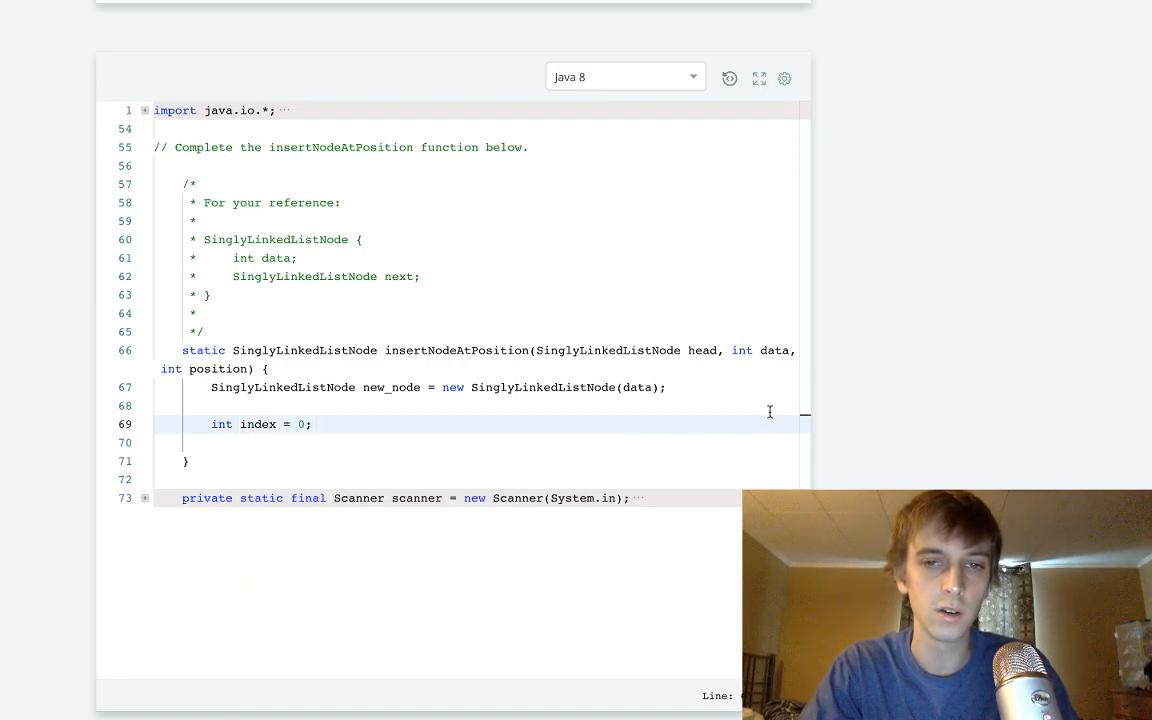
type("SinglyLinkedListNode curr")
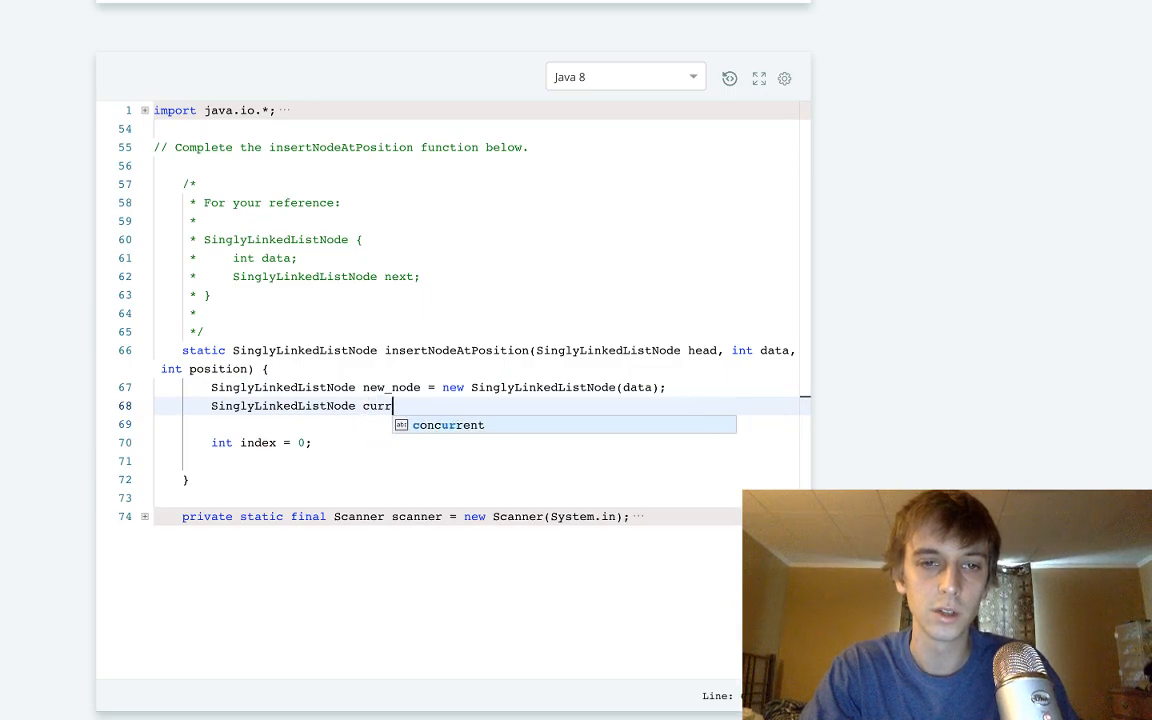
type("ent_node = new")
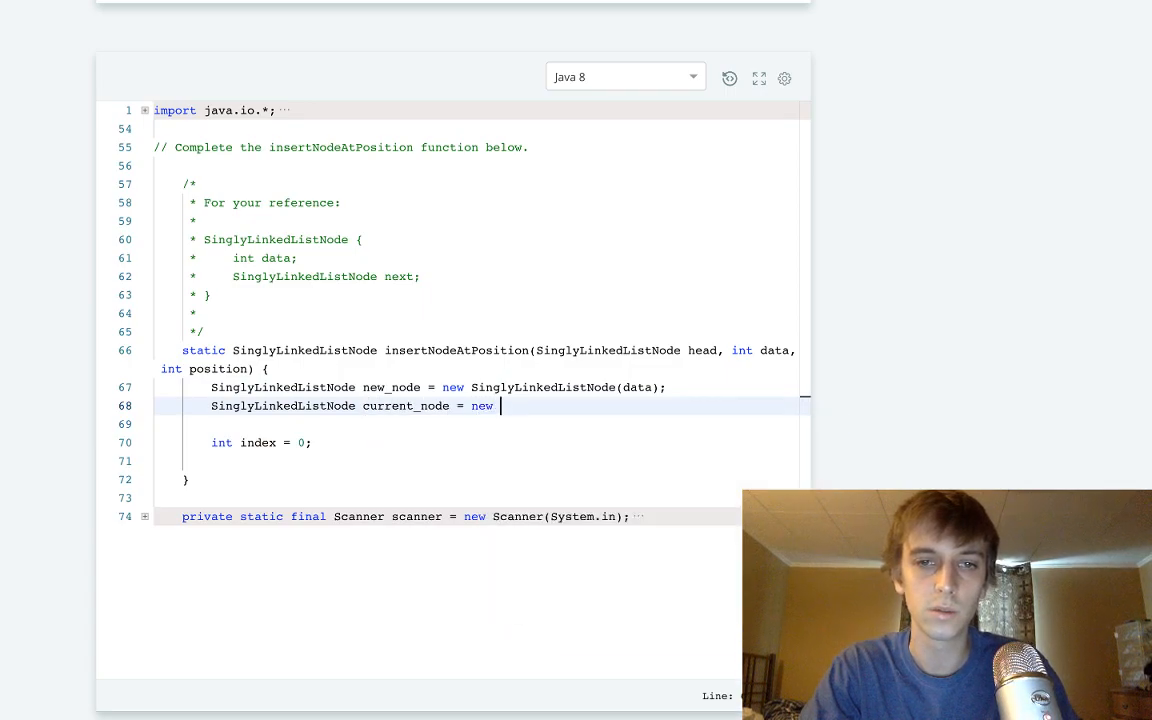
key("Backspace")
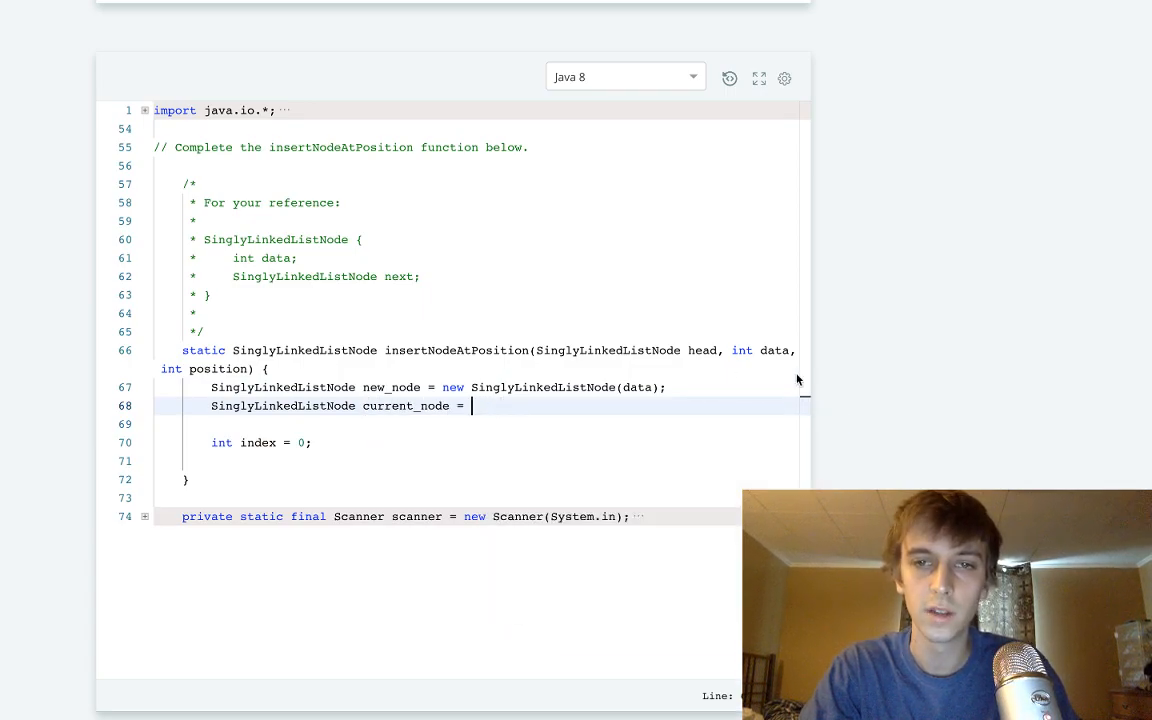
type("head;")
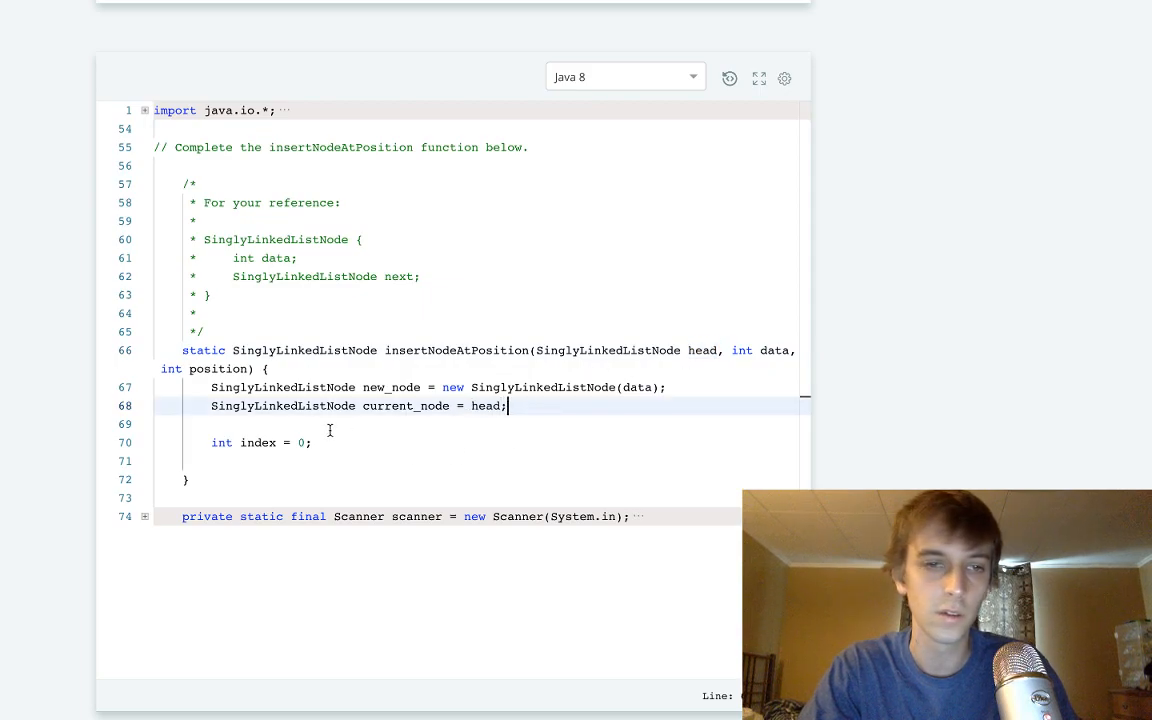
Write a while loop advancing current_node and incrementing index until position-1.
type("while (index < positions")
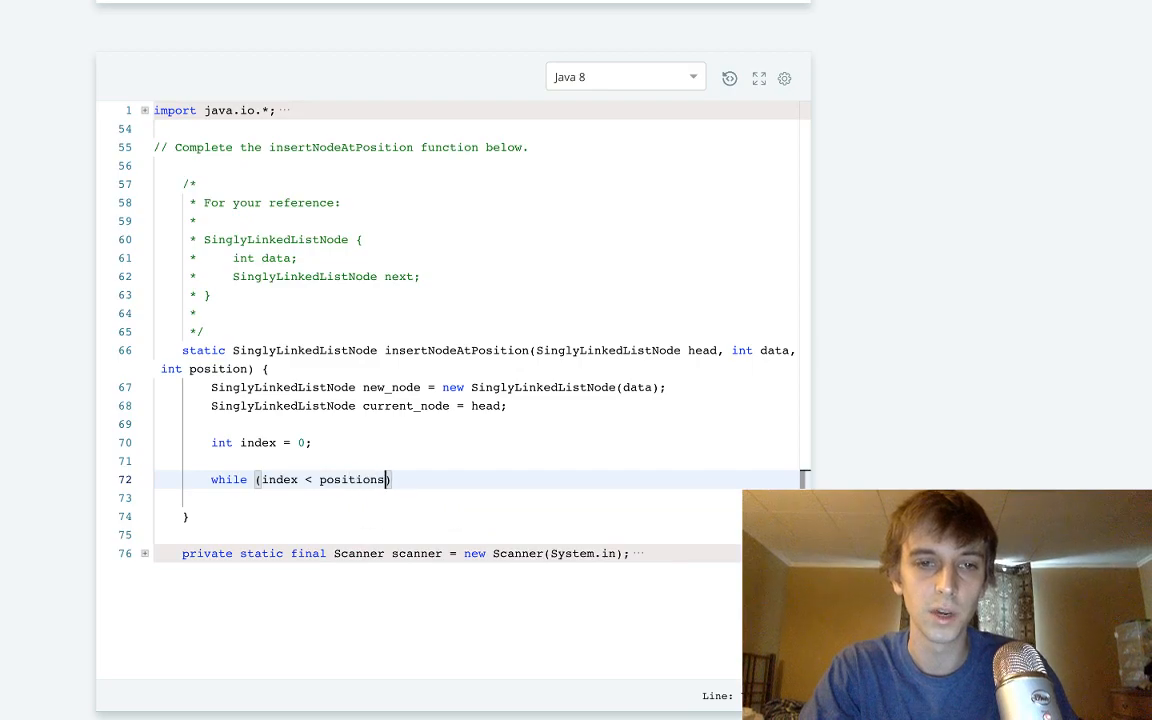
type("-1")
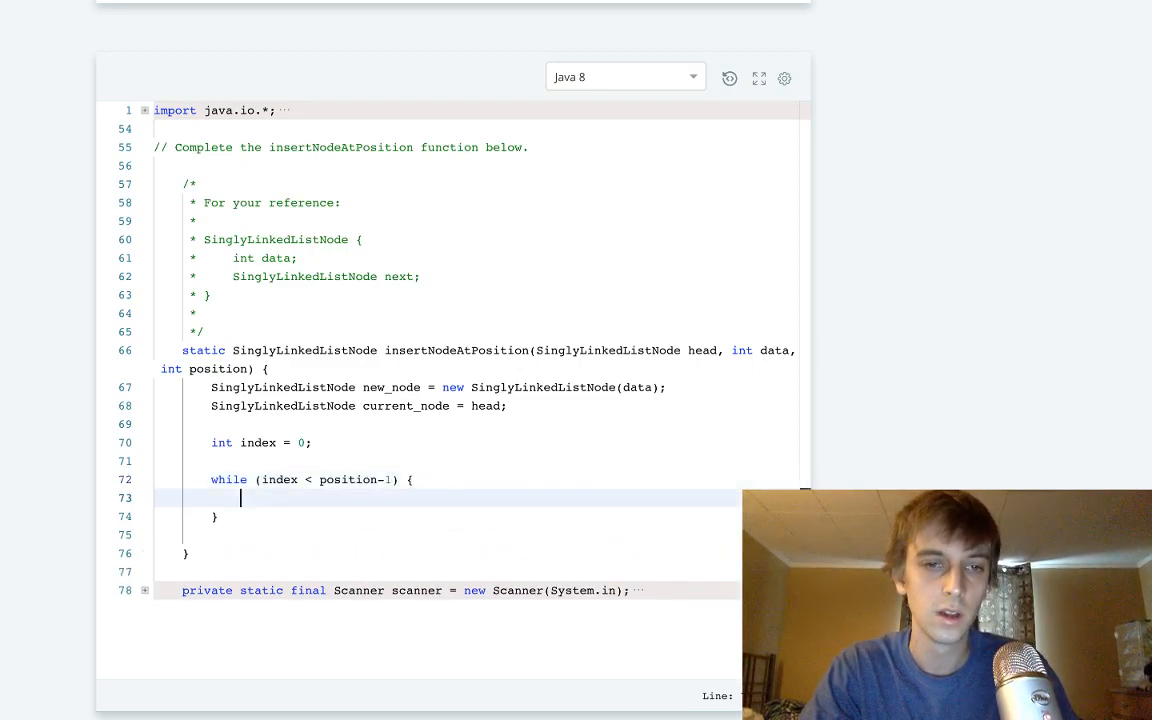
type("current_node = current_node.next;")
type("index+=")
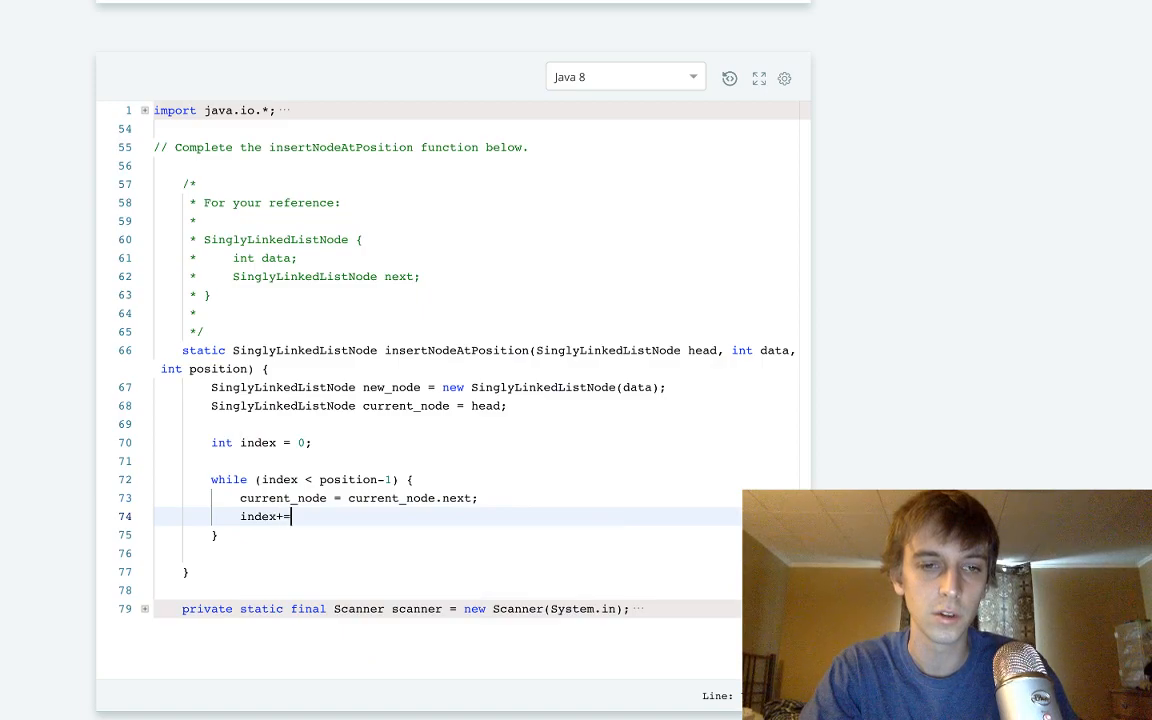
type("+;")
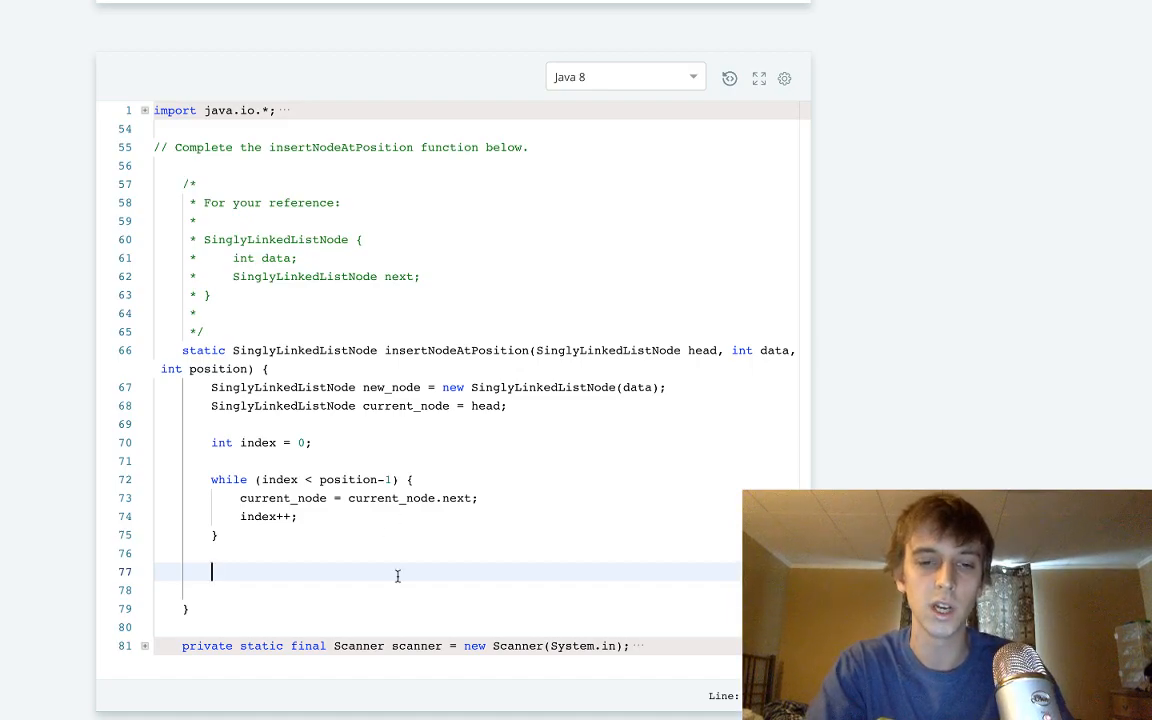
Link new_node in by setting new_node.next and current_node.next, then begin the return.
type("new_n")
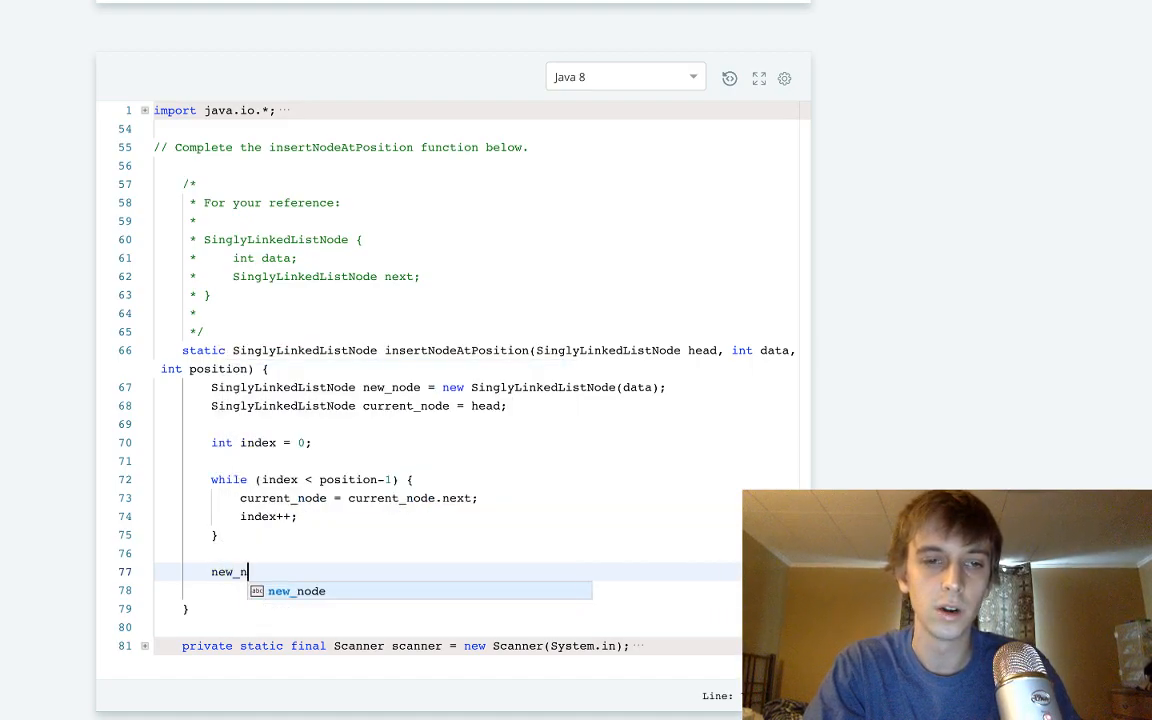
type(".next = curr")
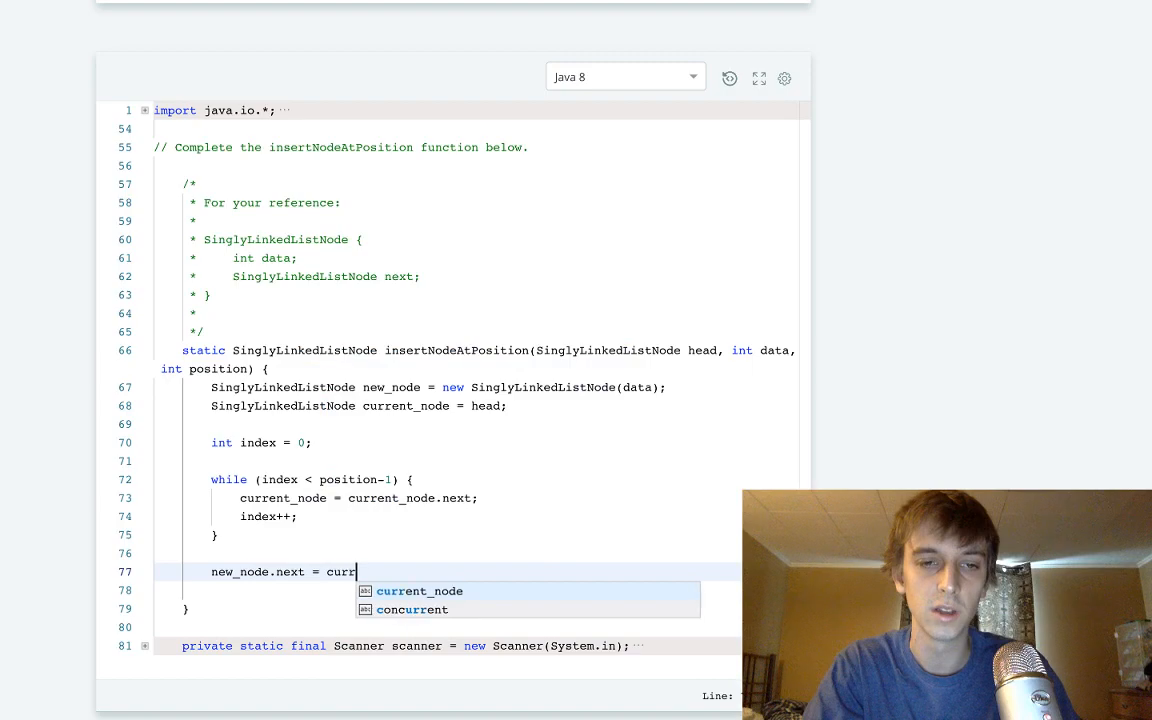
key("Enter")
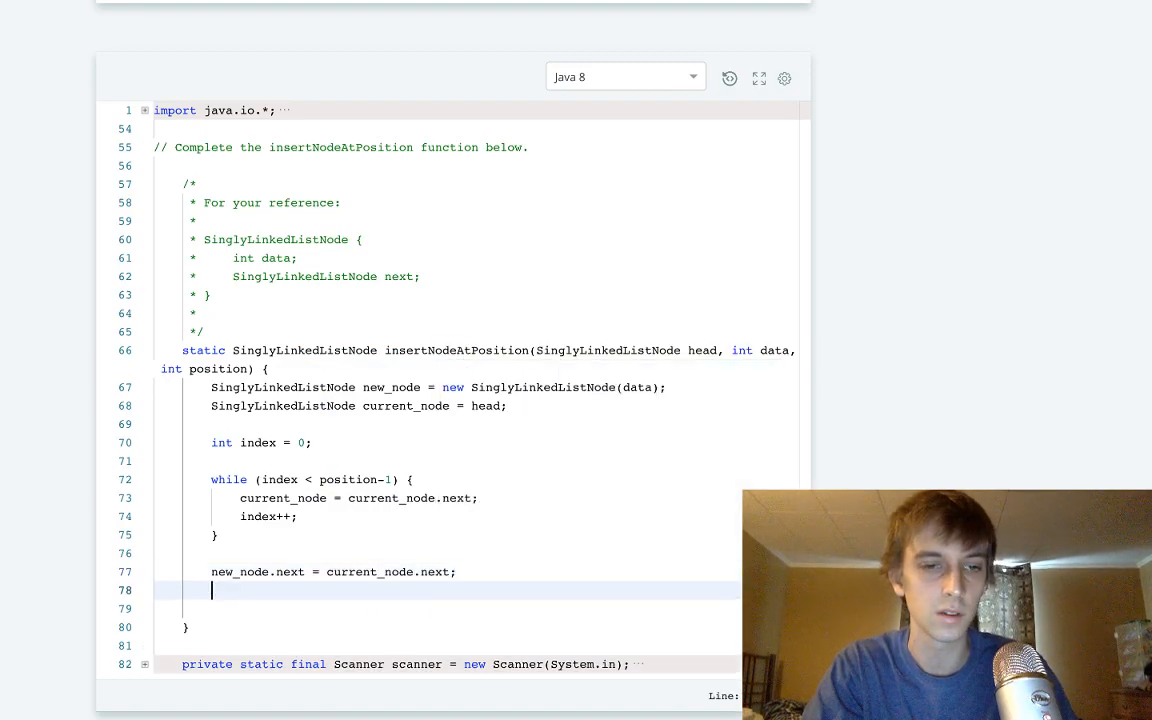
type("current_node")
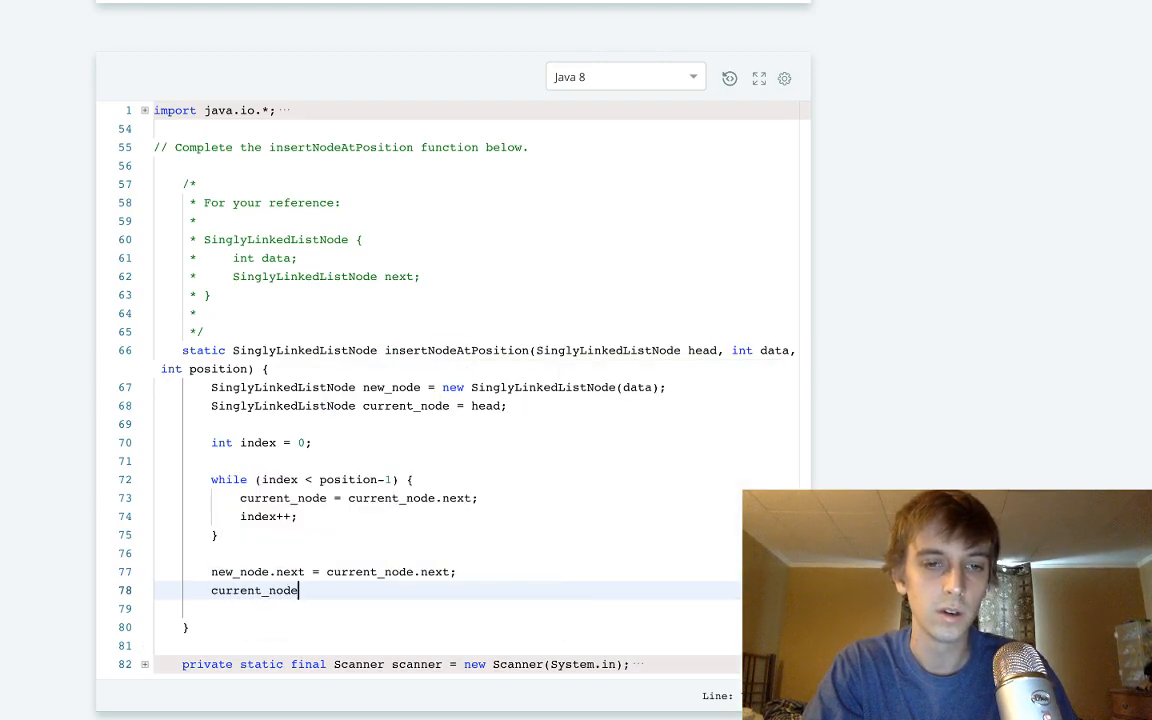
type(".next =n")
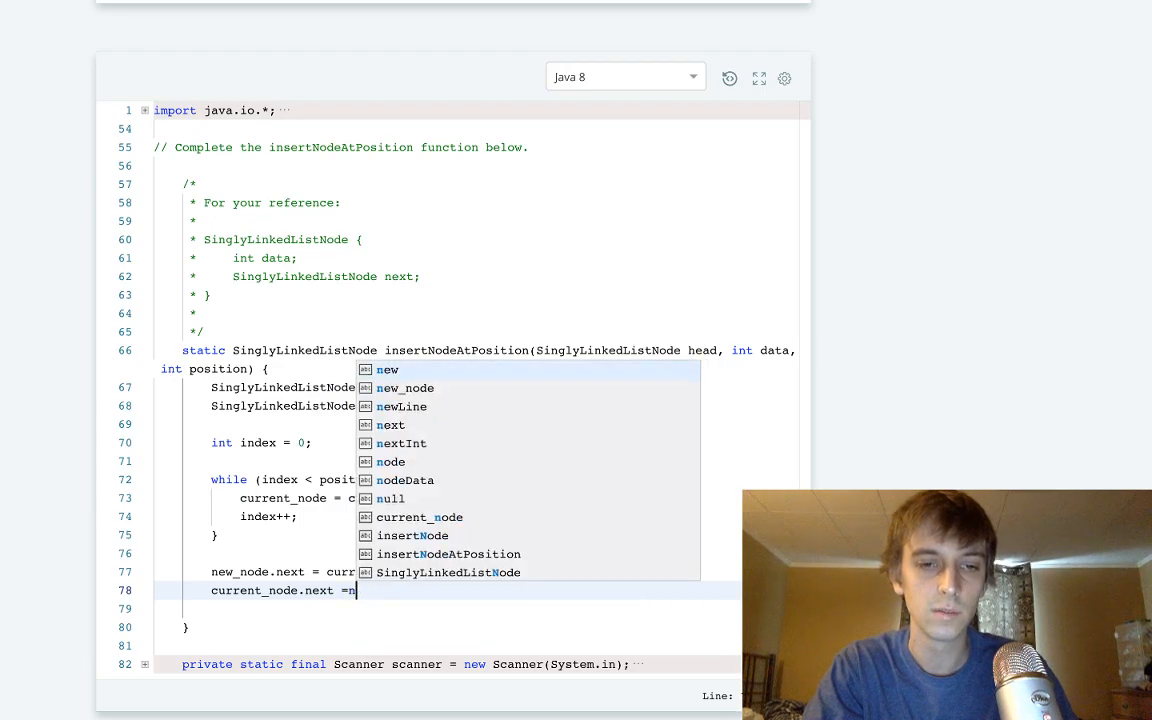
type("ew_node")
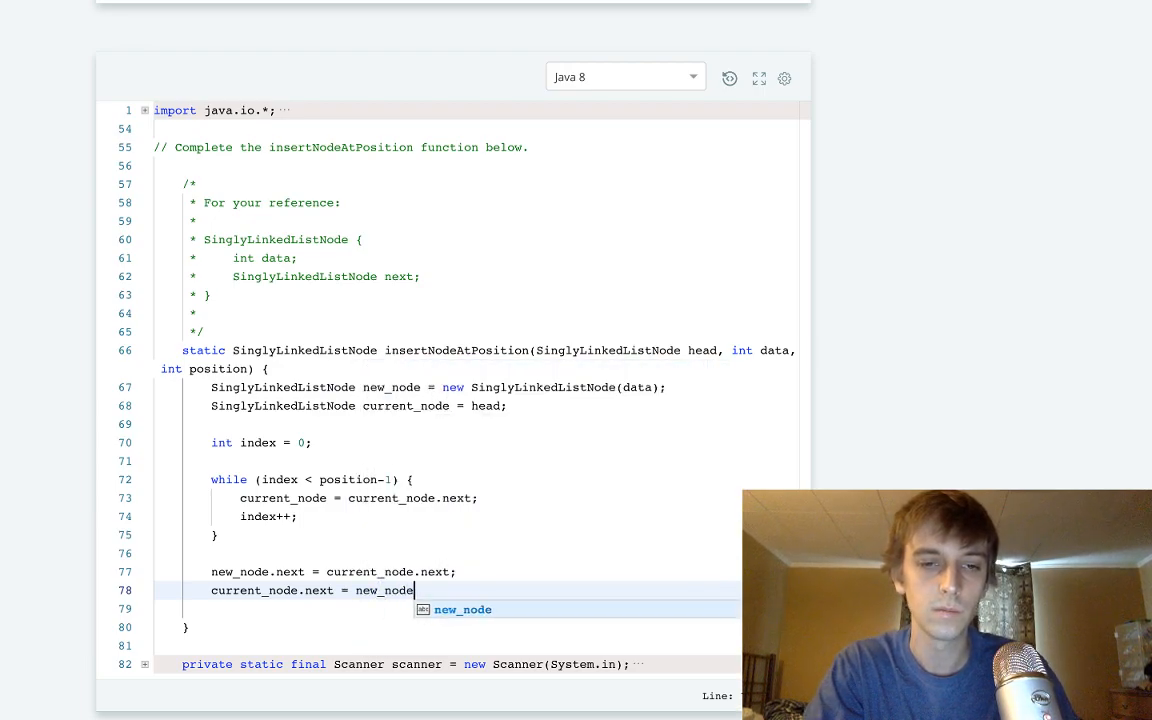
type(";")
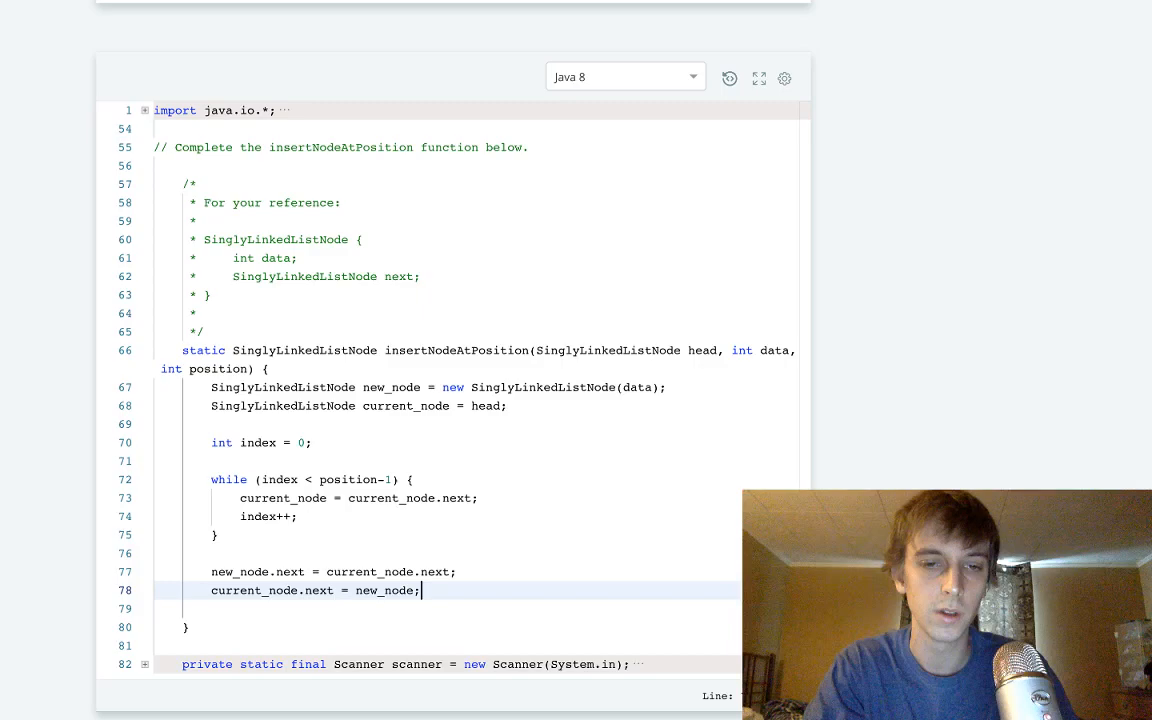
type("return head;")
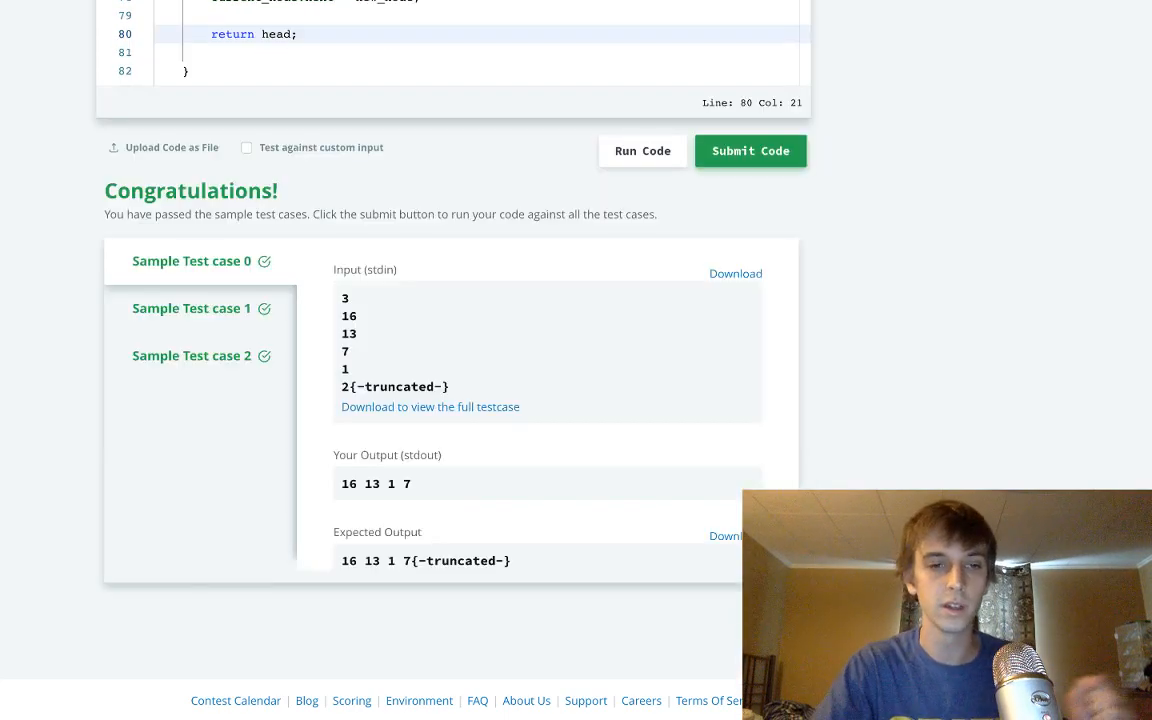
Run the insertNodeAtPosition solution on the samples and submit it for full testing.
left_click(750, 151)
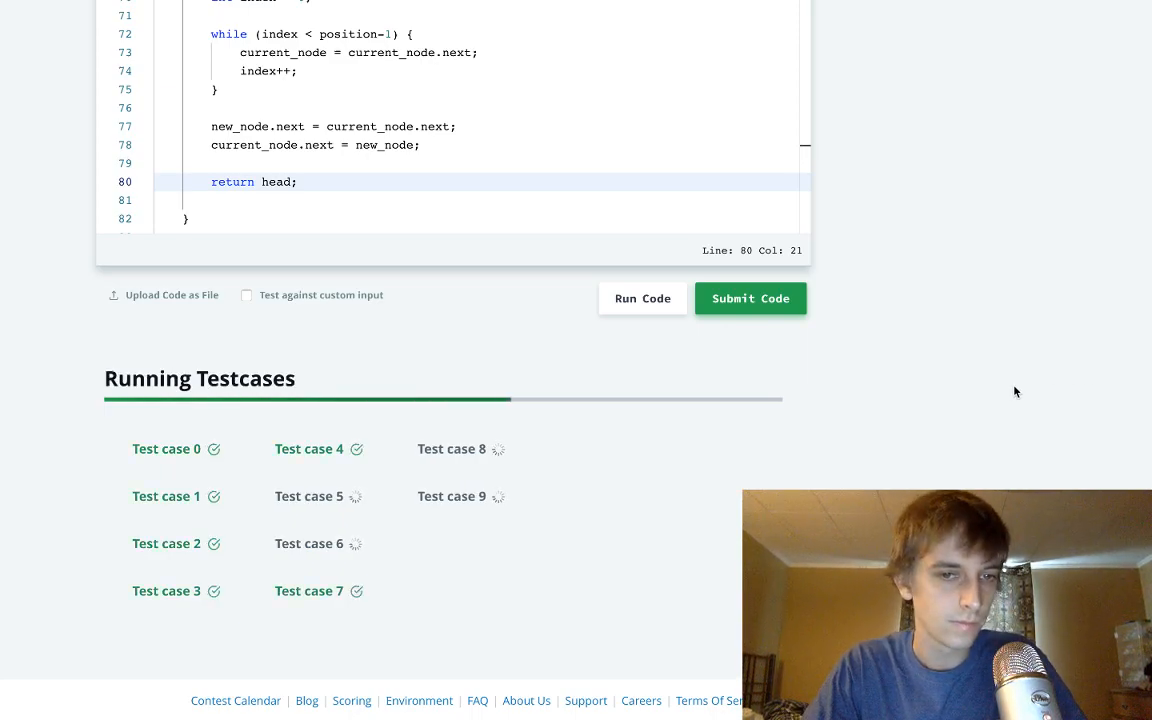
left_click(750, 298)
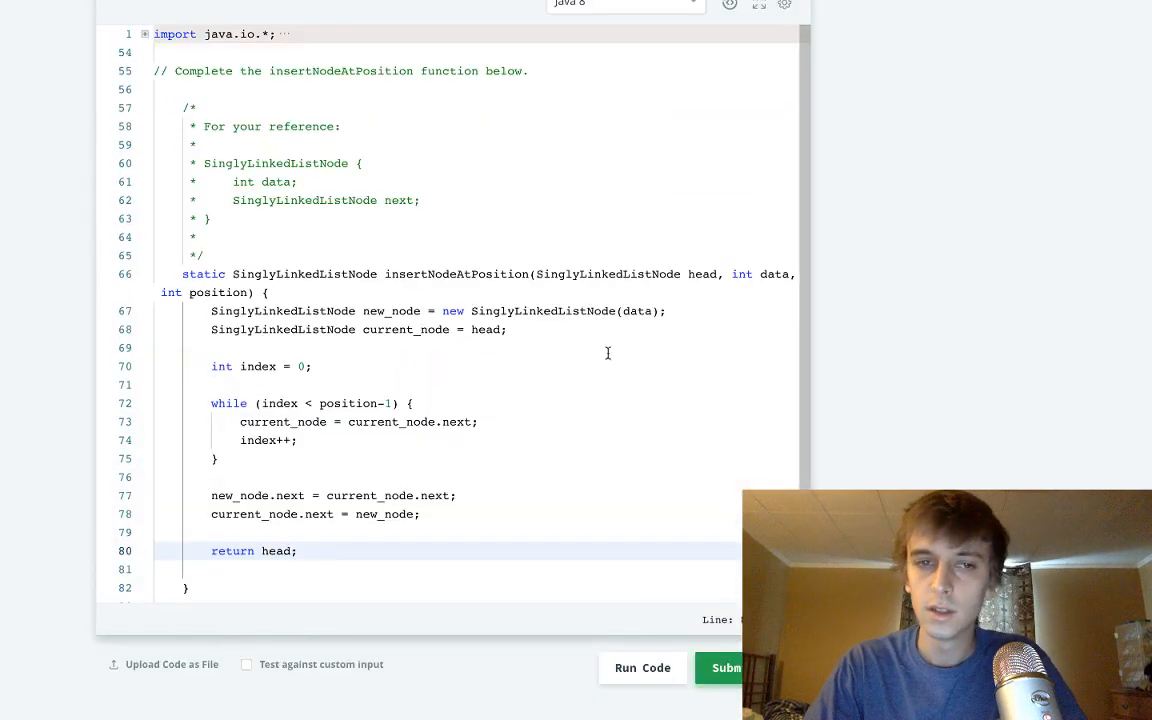
Scroll down to the submission results showing the challenge solved with 5.00 points.
scroll("down", 3)
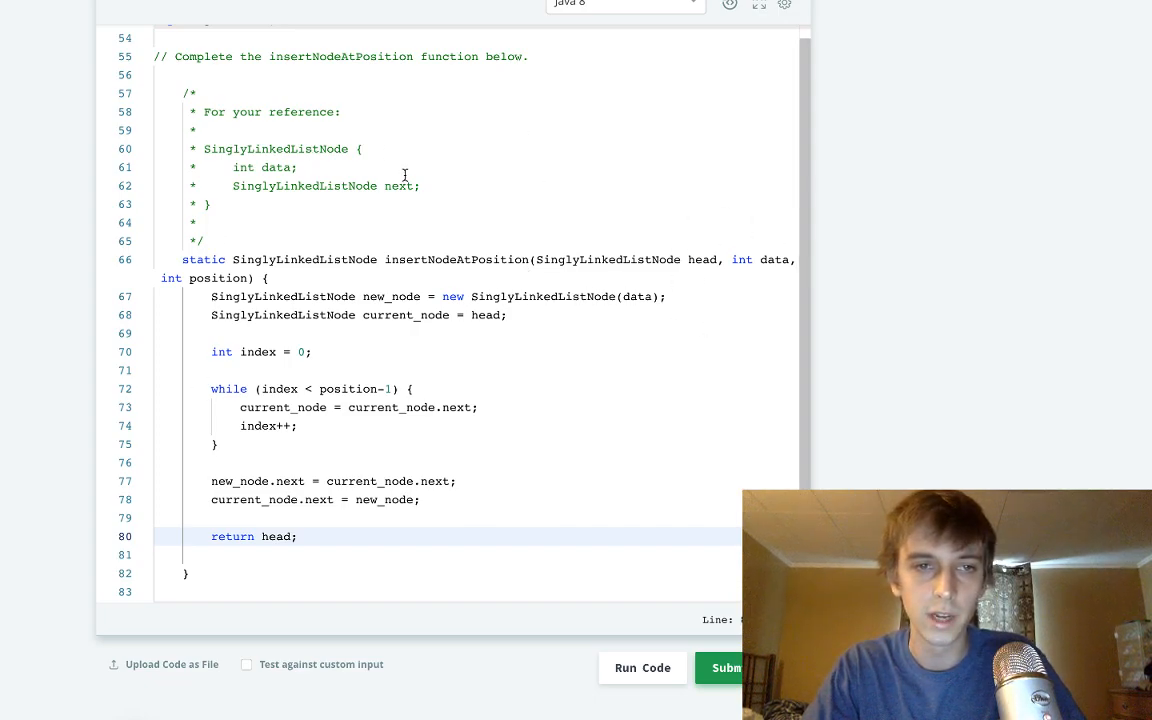
mouse_move(460, 337)
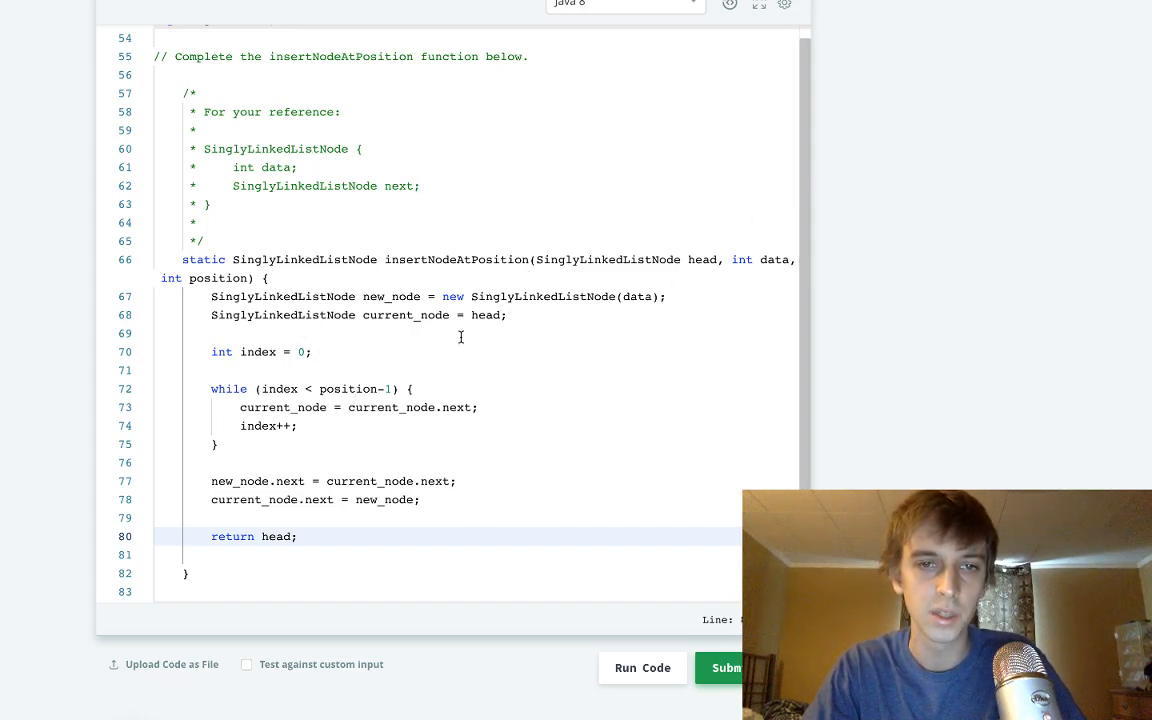
mouse_move(263, 357)
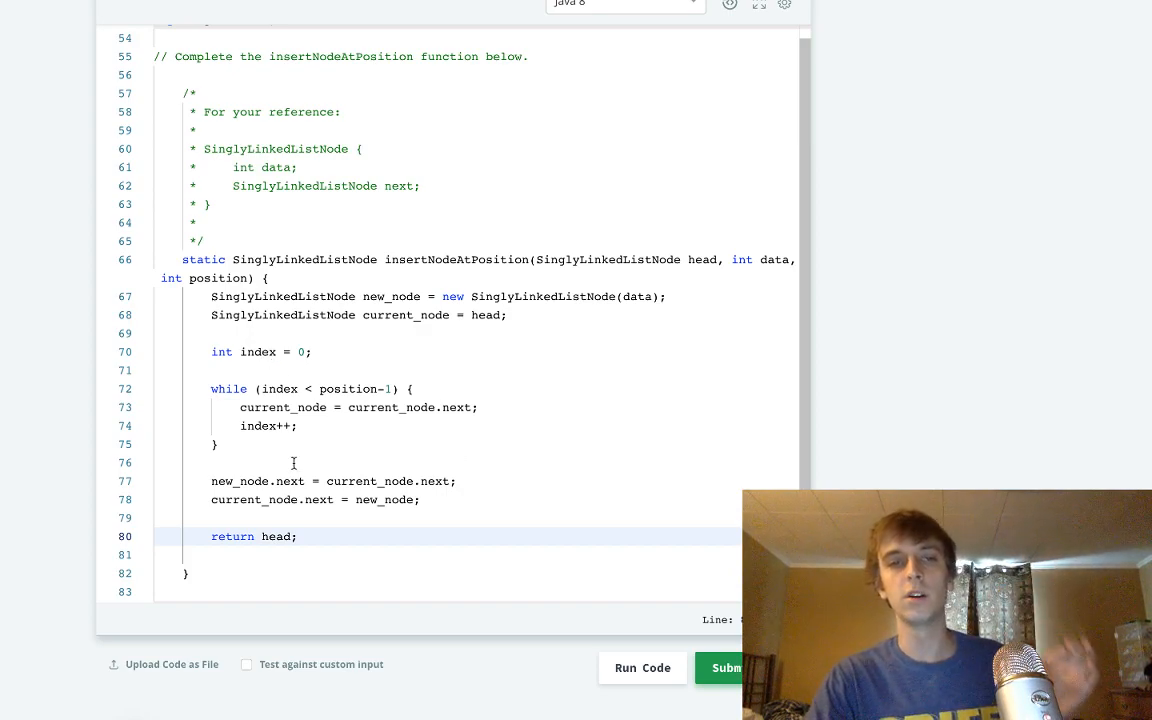
mouse_move(367, 378)
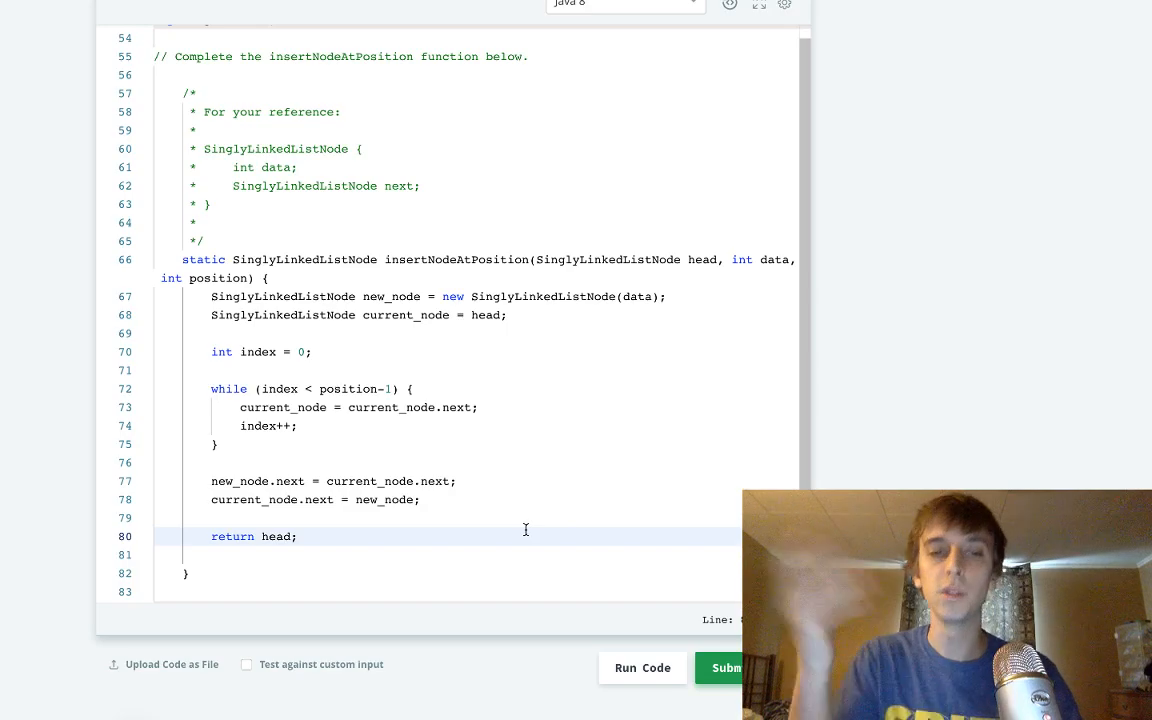
scroll("down", 3)
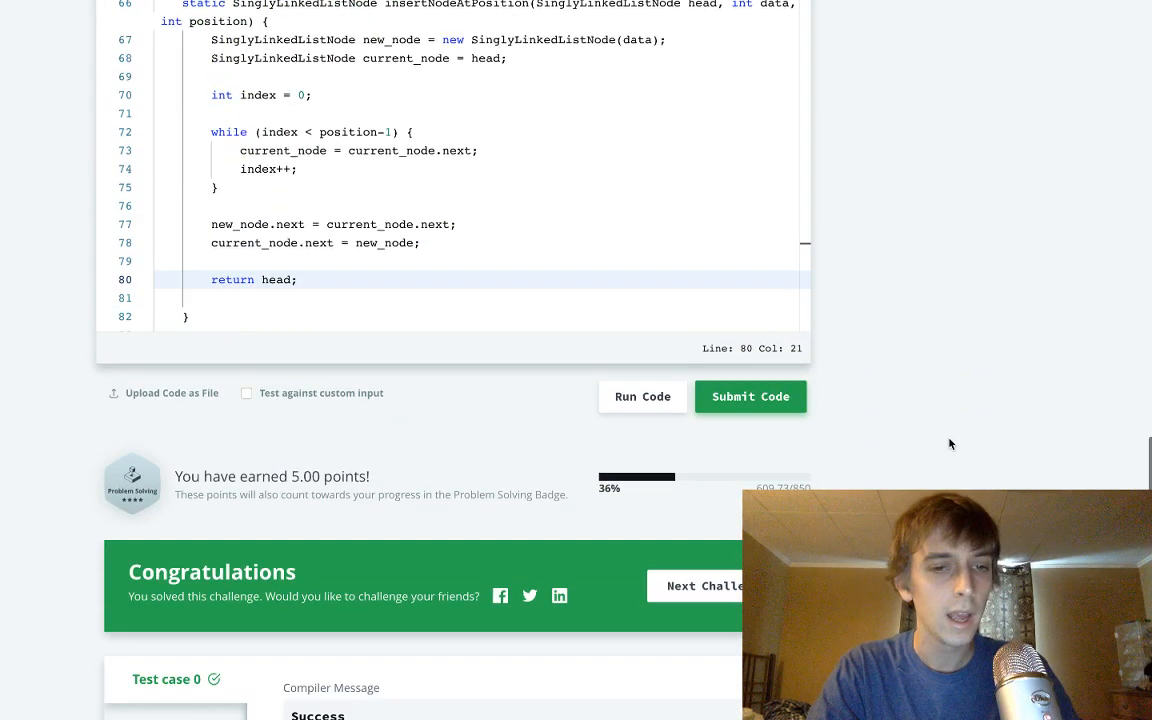
Go back to the Linked Lists challenge list through the breadcrumb link.
scroll("down", 3)
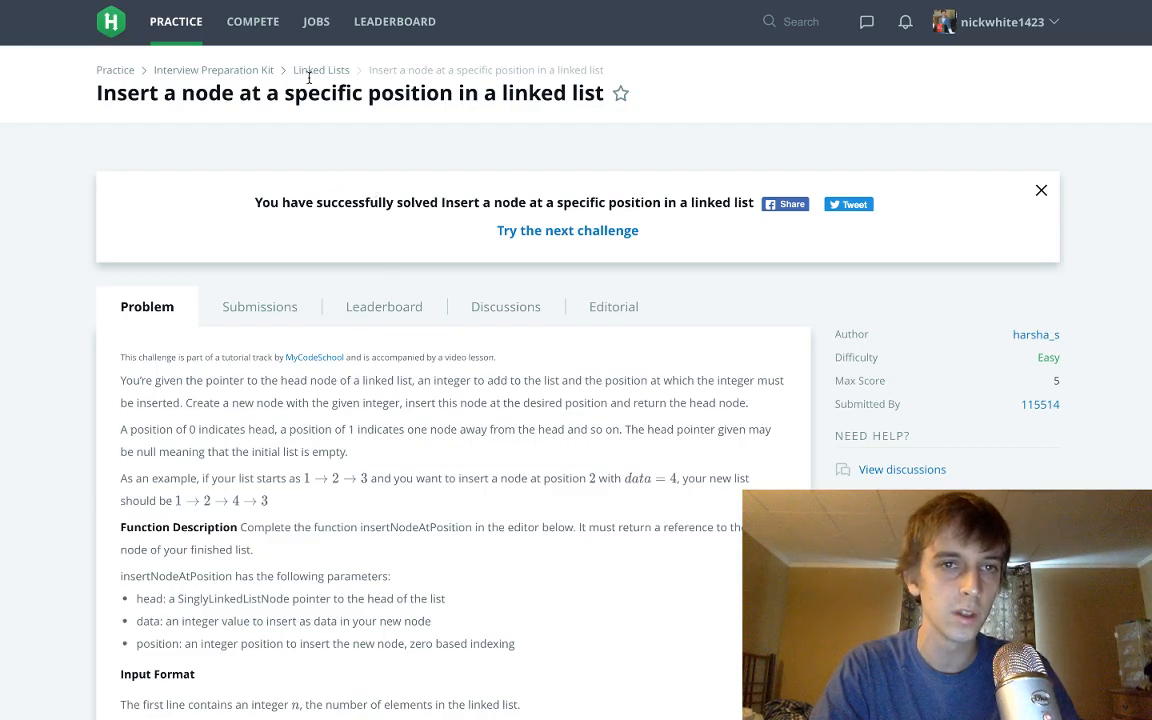
left_click(320, 69)
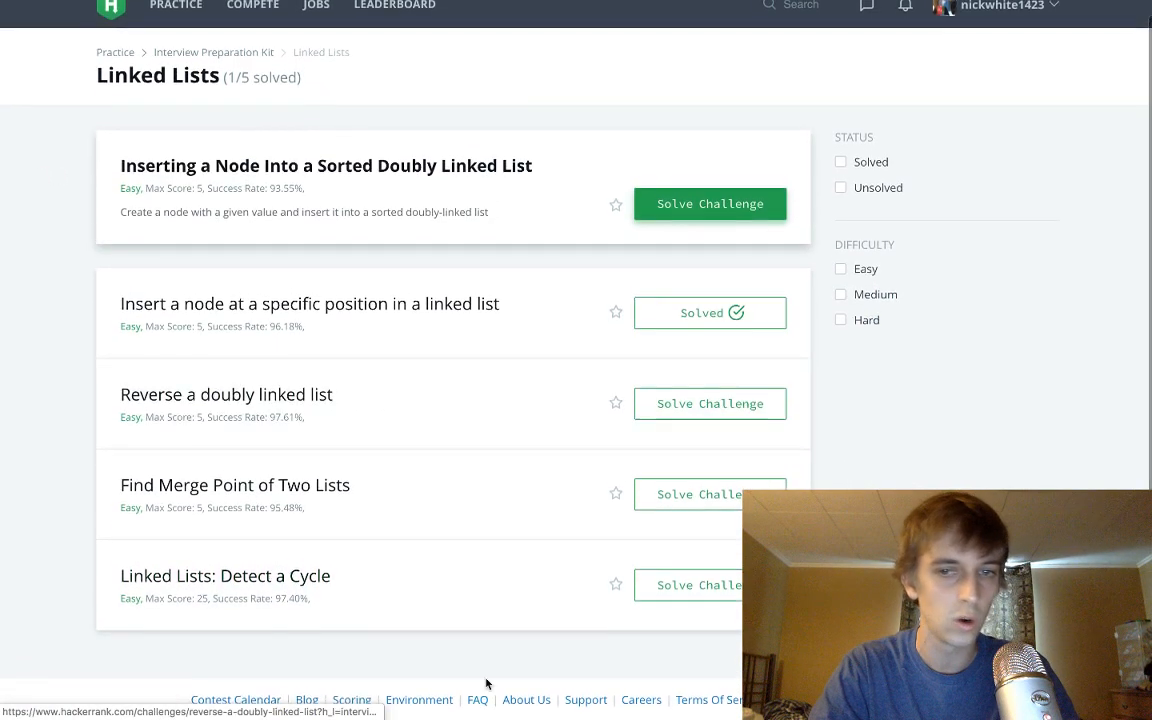